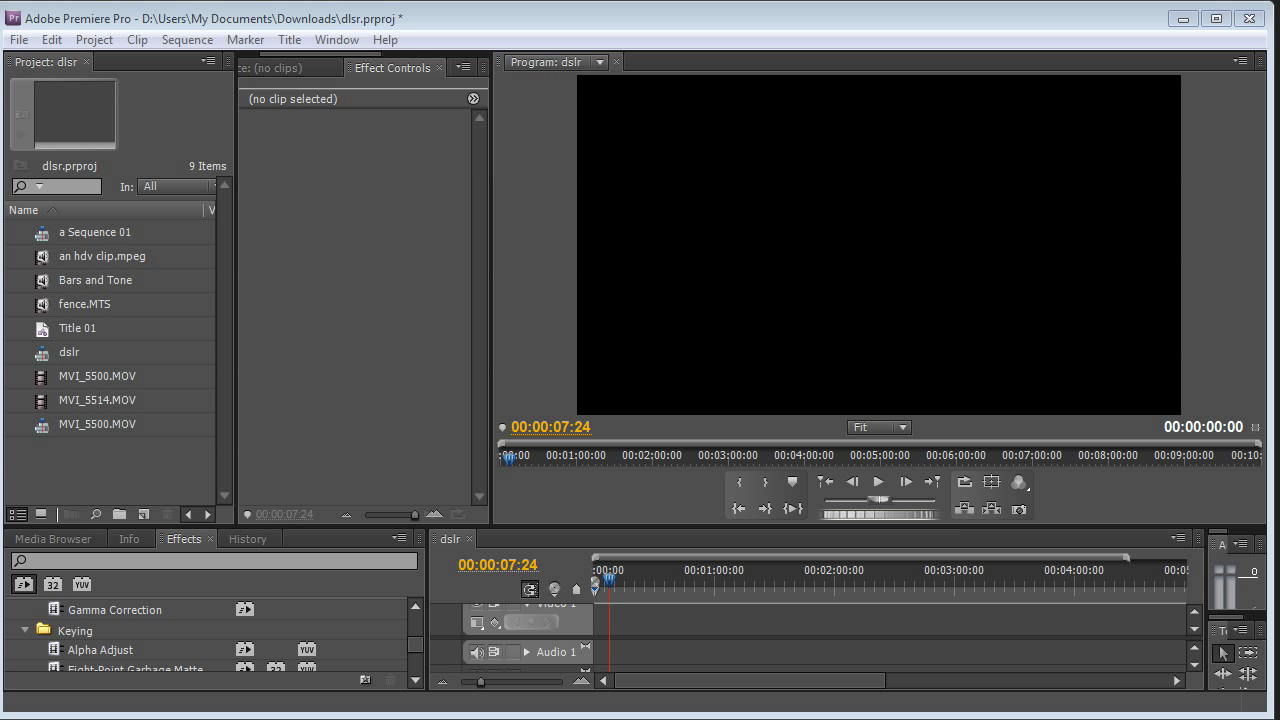
pyautogui.moveTo(78, 393)
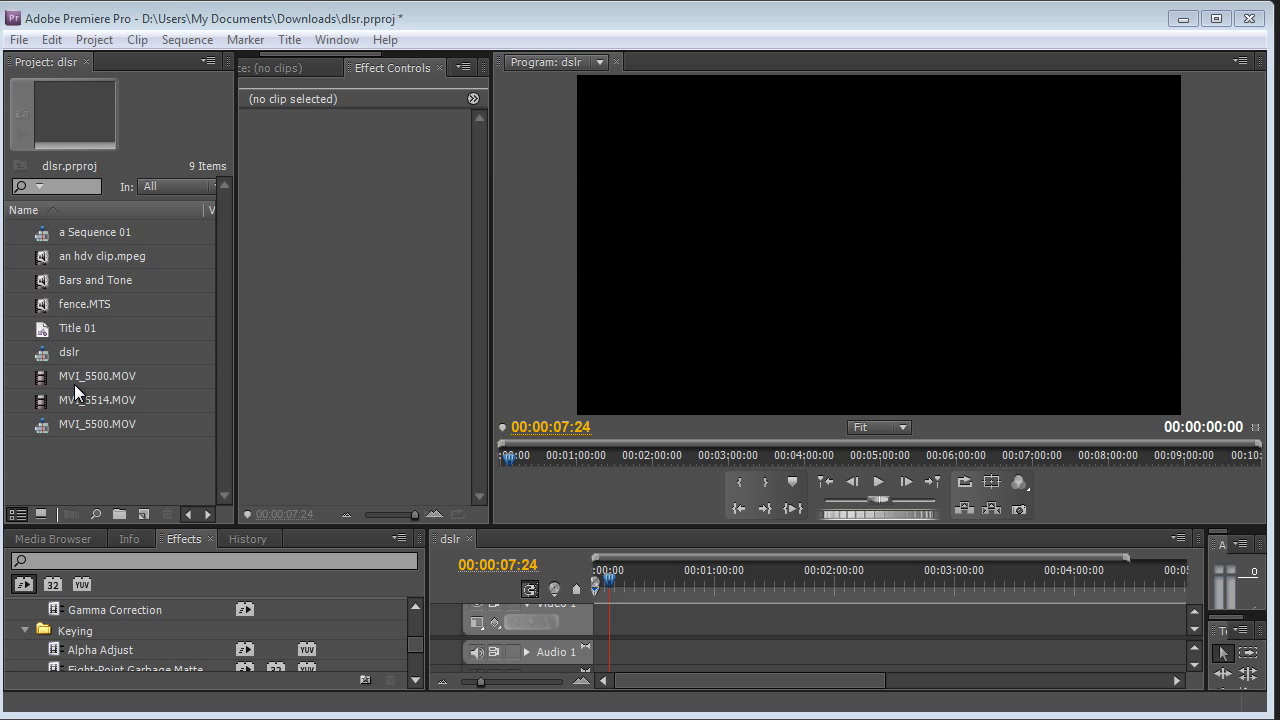
# Compare MVI_5500.MOV and MVI_5514.MOV in the Info panel: 1920x1080 at 30 fps.
pyautogui.doubleClick(97, 376)
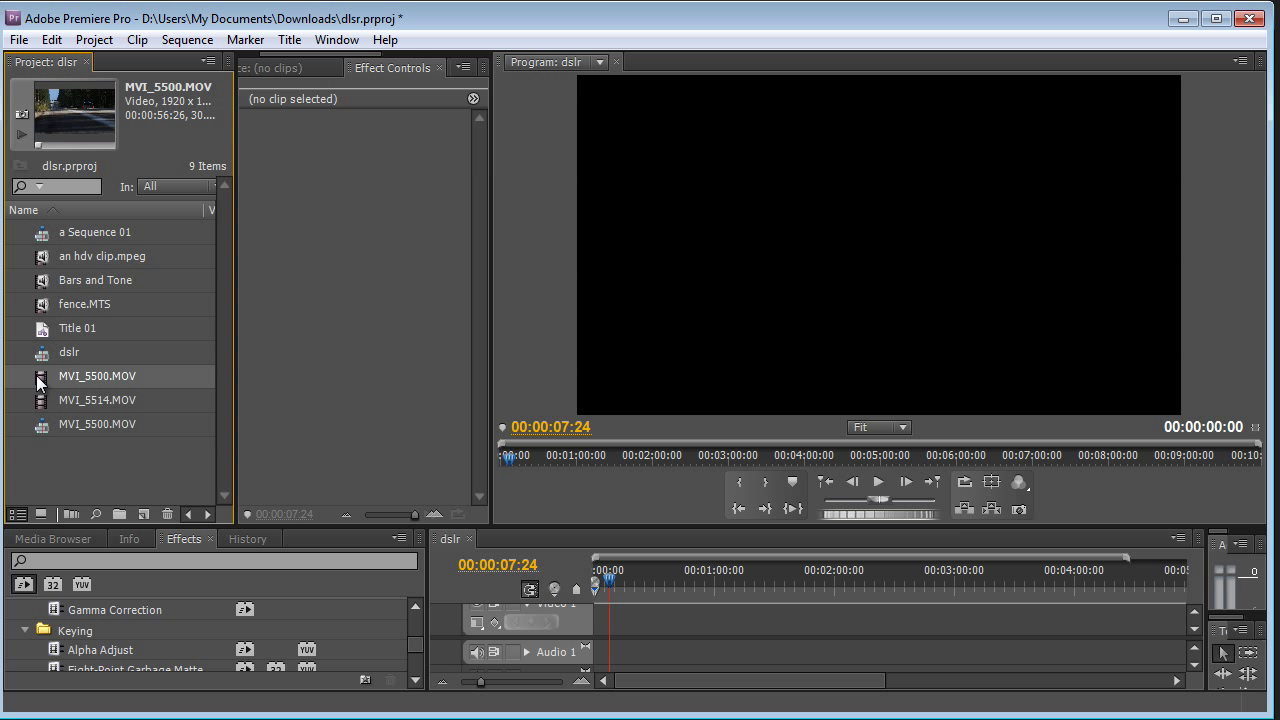
pyautogui.moveTo(45, 387)
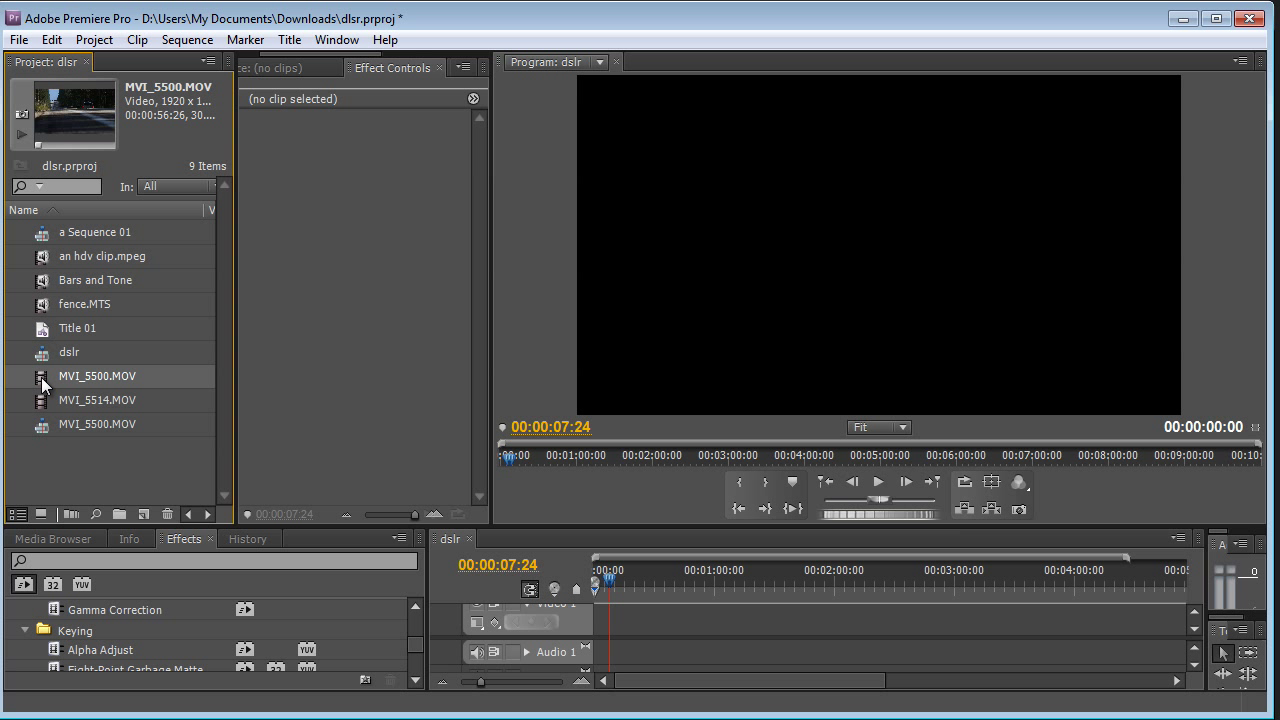
pyautogui.moveTo(155, 552)
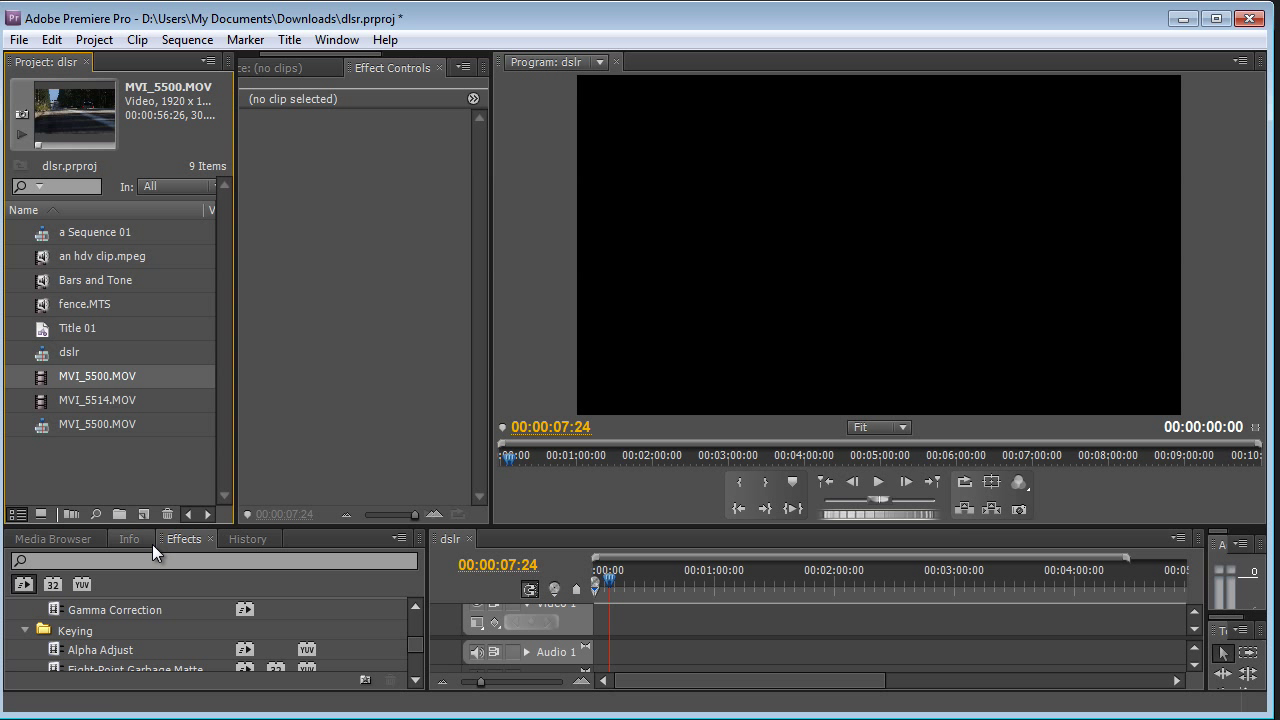
pyautogui.click(128, 538)
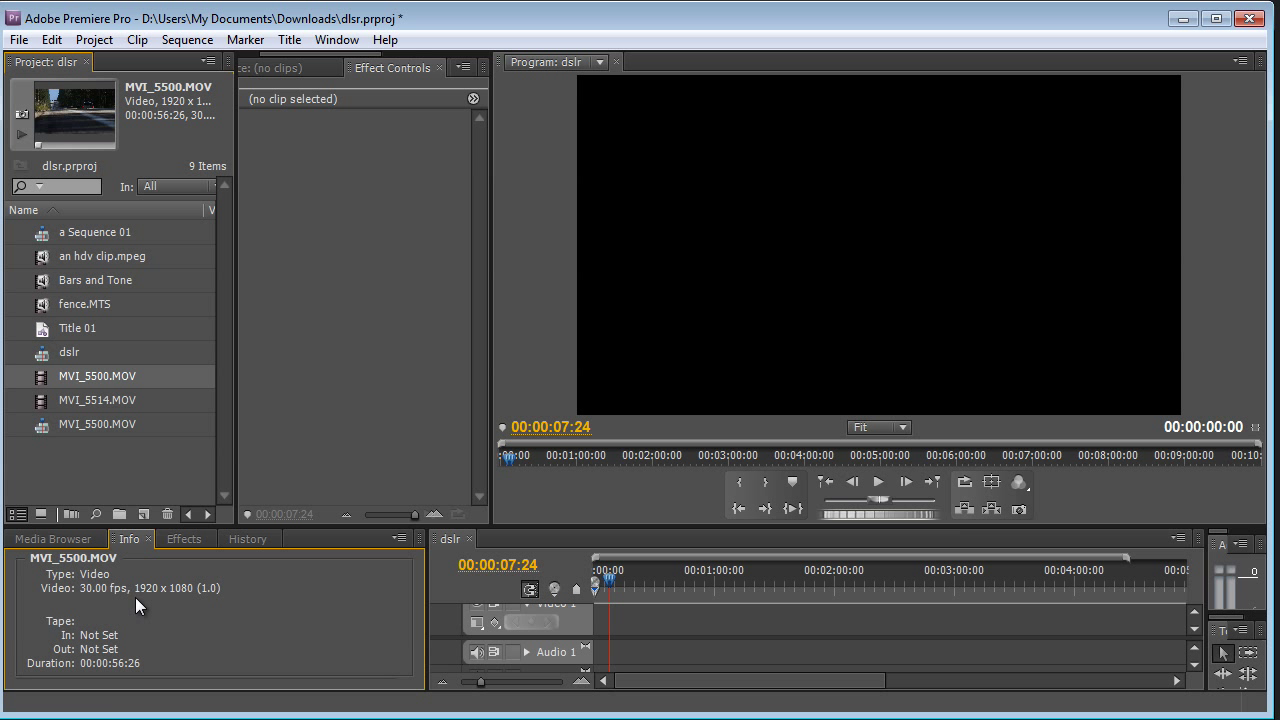
pyautogui.moveTo(116, 594)
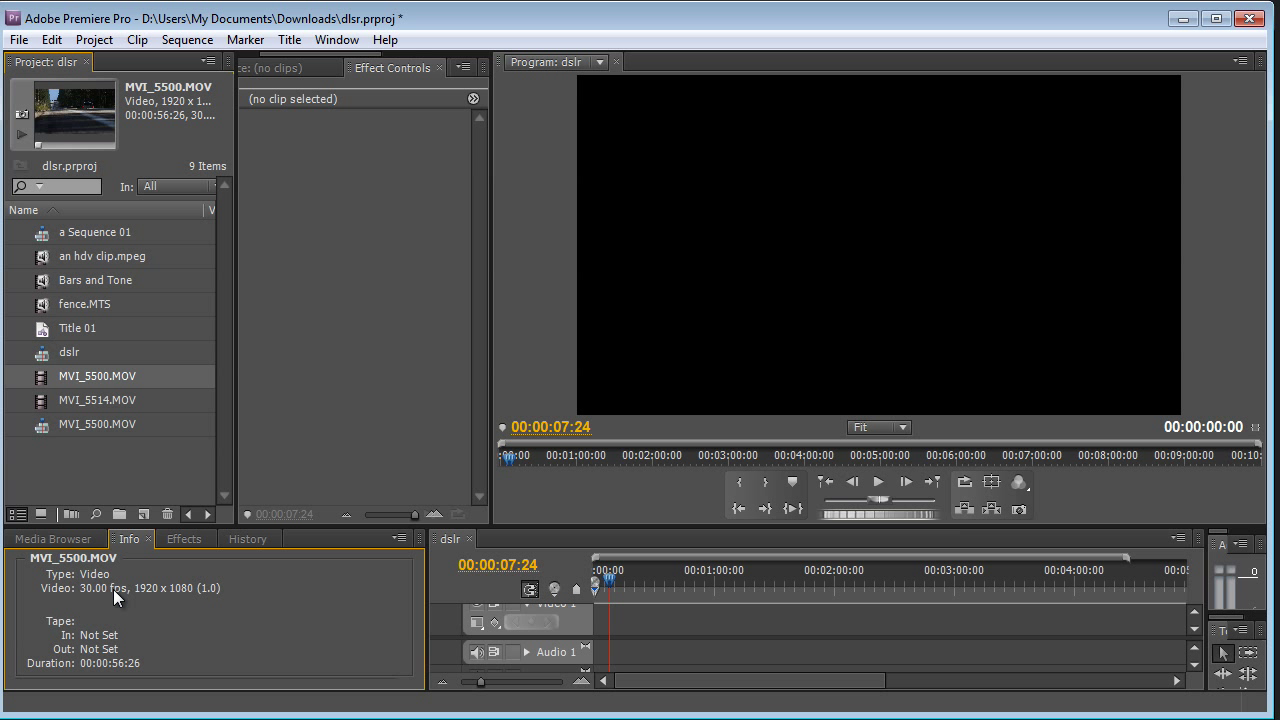
pyautogui.moveTo(154, 456)
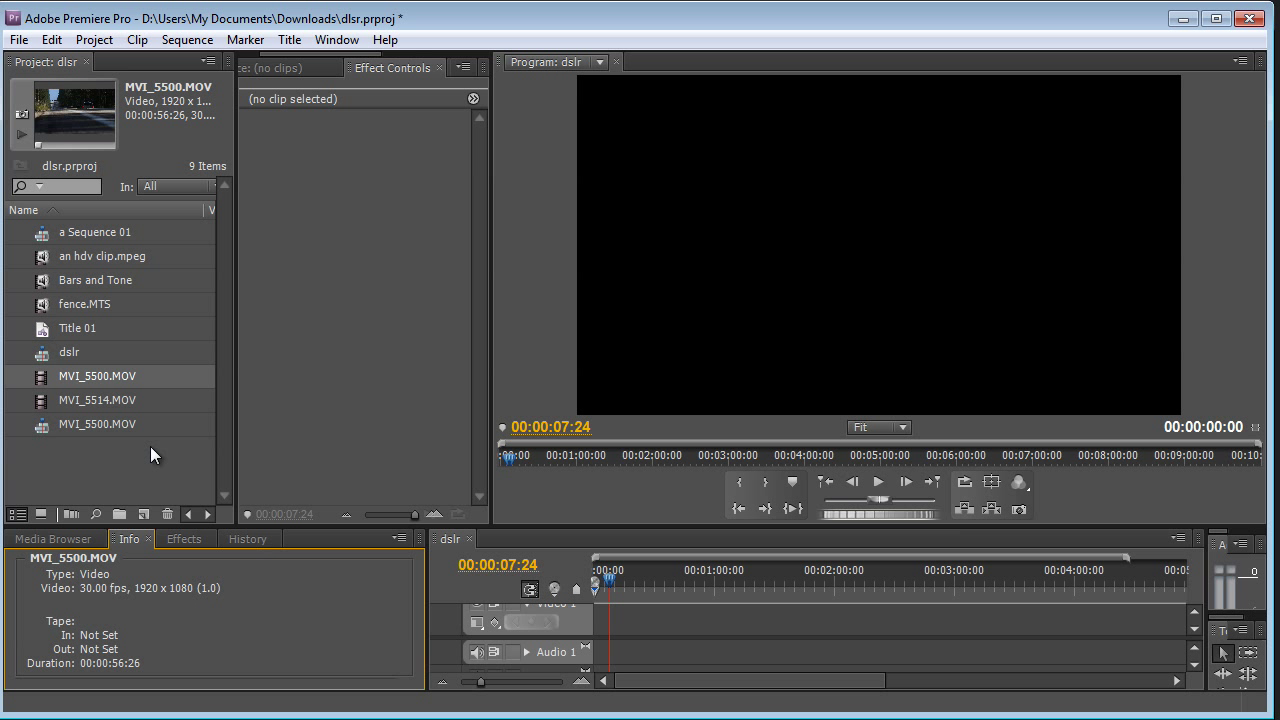
pyautogui.click(97, 400)
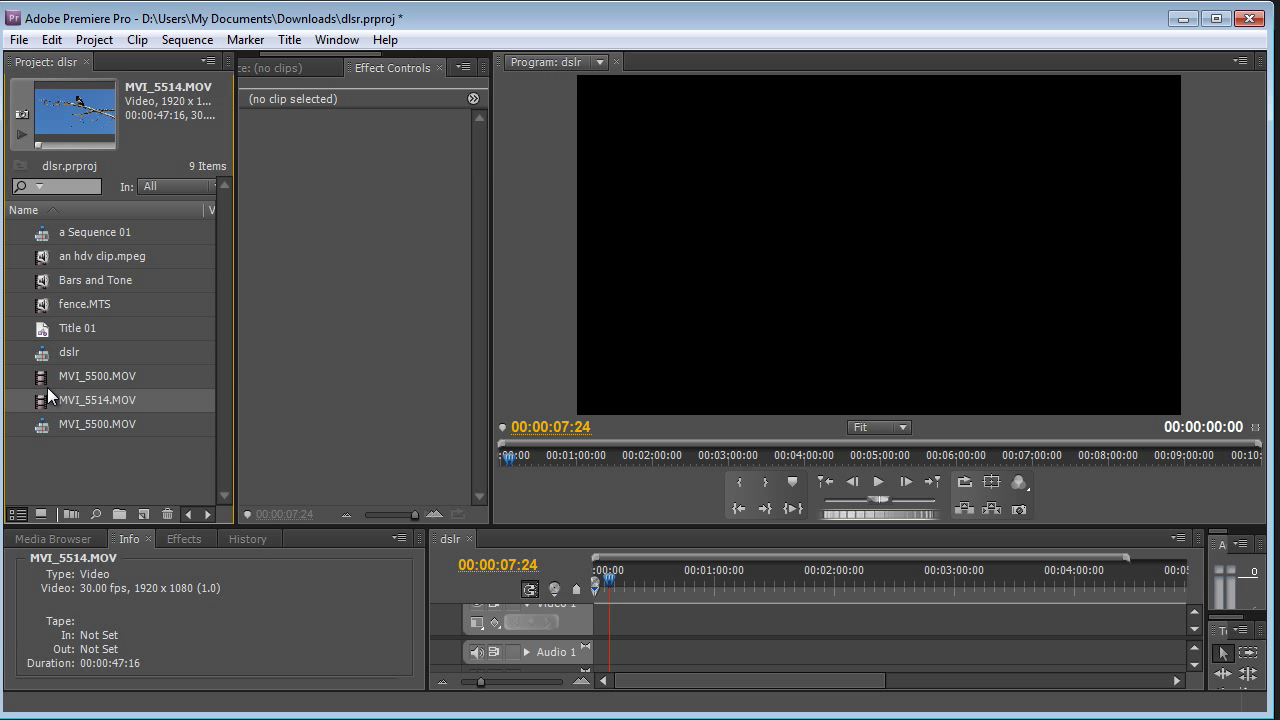
pyautogui.click(97, 375)
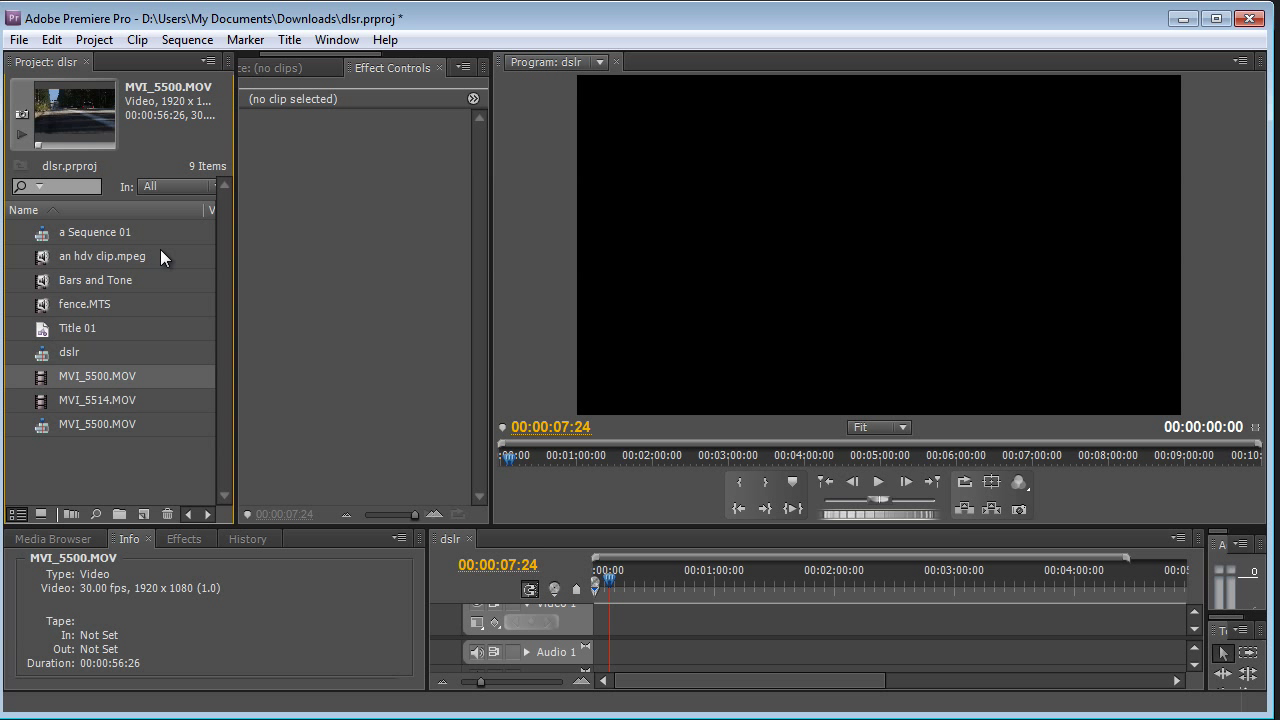
# Create Sequence 04 using the Digital SLR 1080p DSLR 1080p30 preset.
pyautogui.click(18, 39)
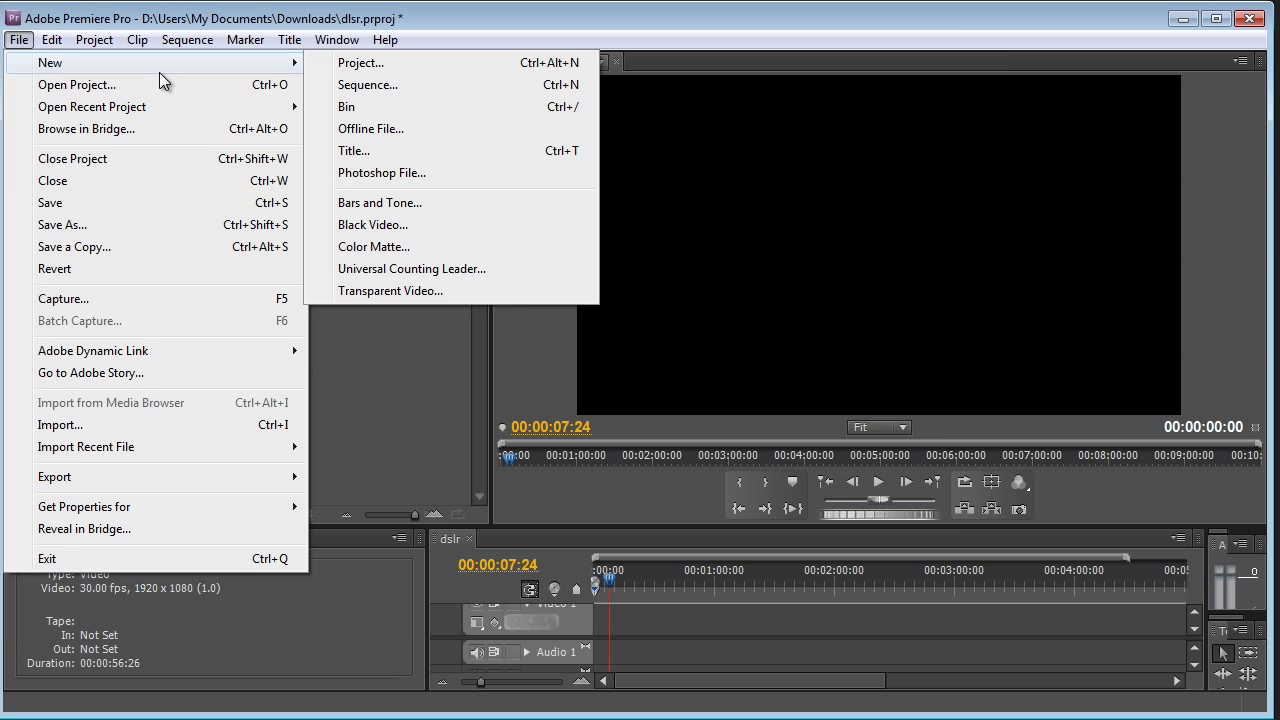
pyautogui.click(374, 84)
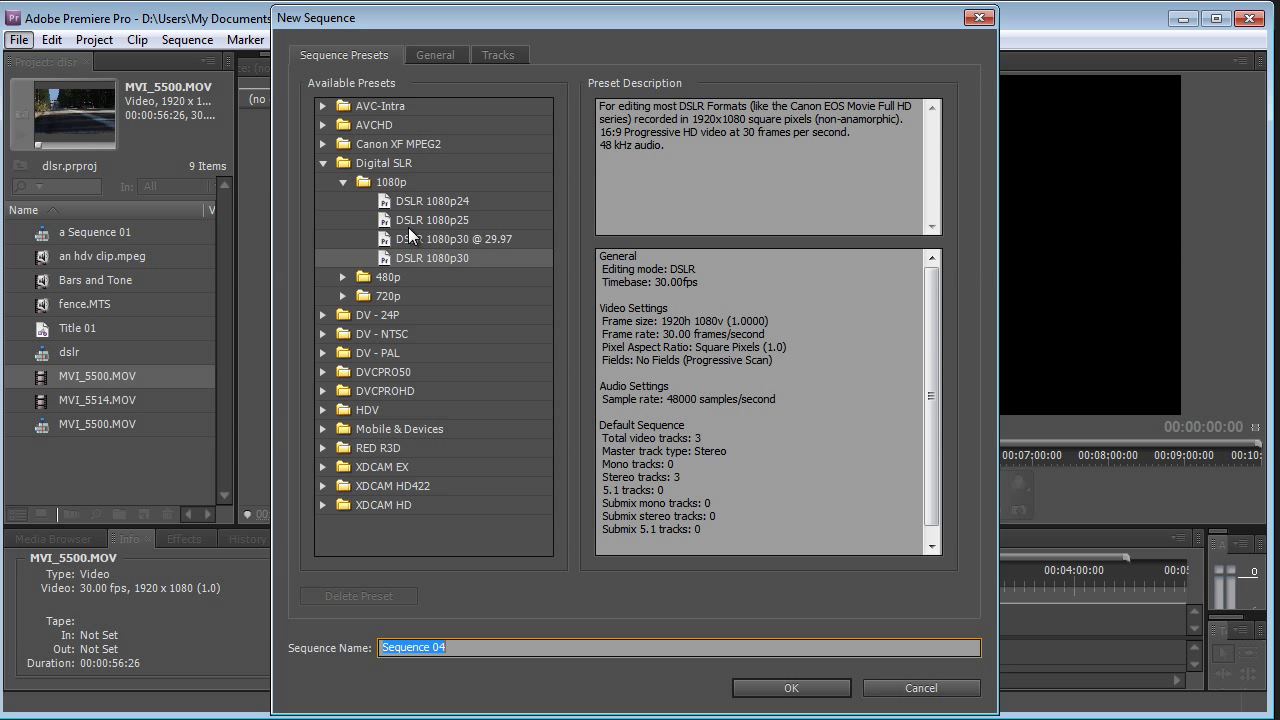
pyautogui.moveTo(409, 177)
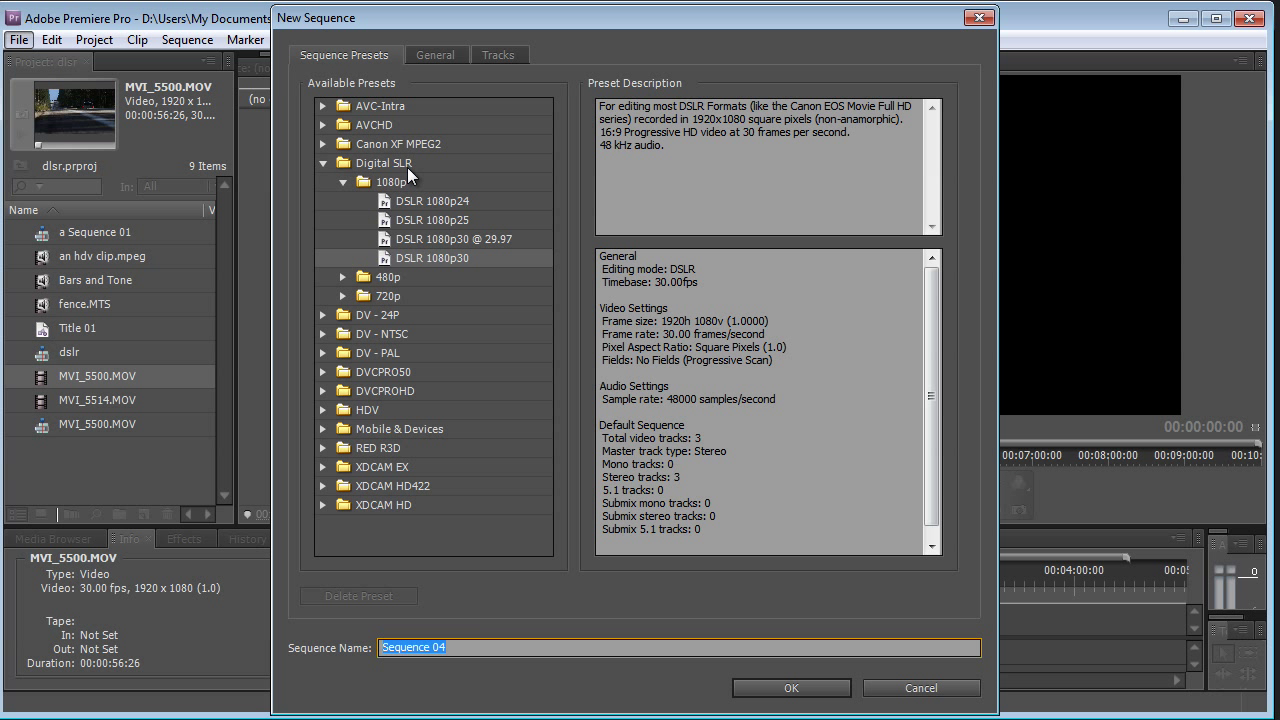
pyautogui.moveTo(436, 305)
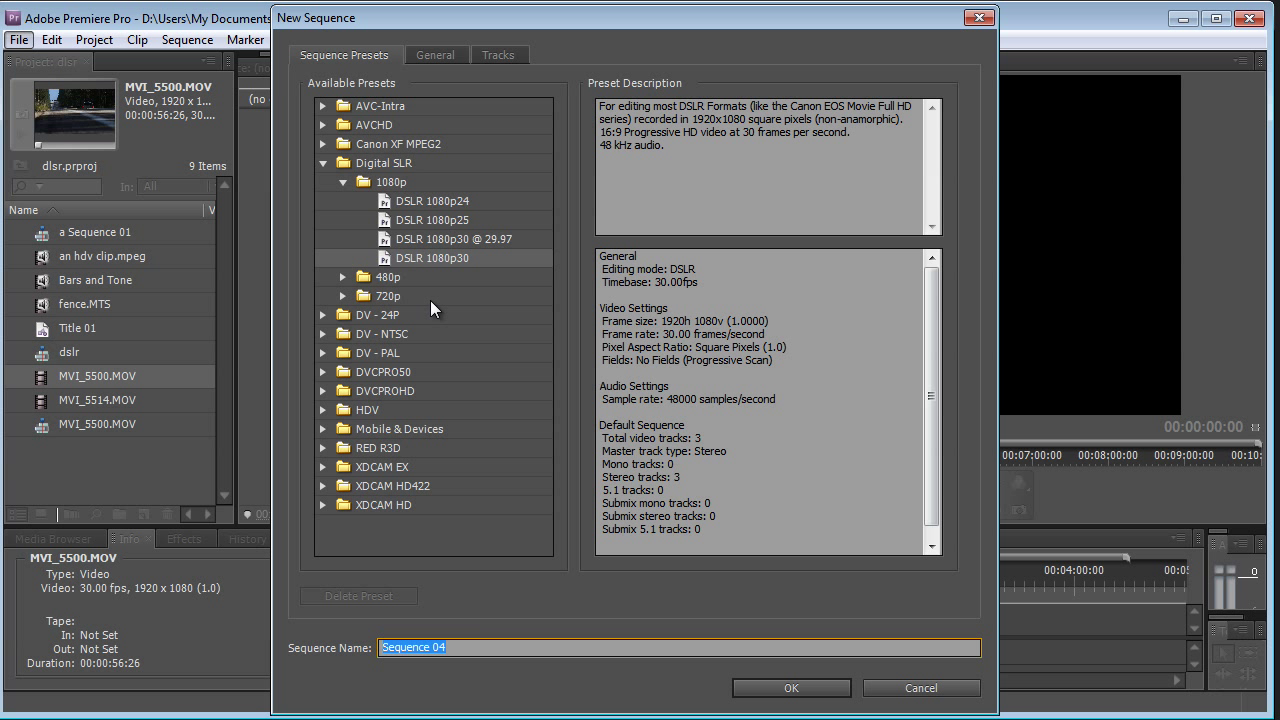
pyautogui.moveTo(437, 269)
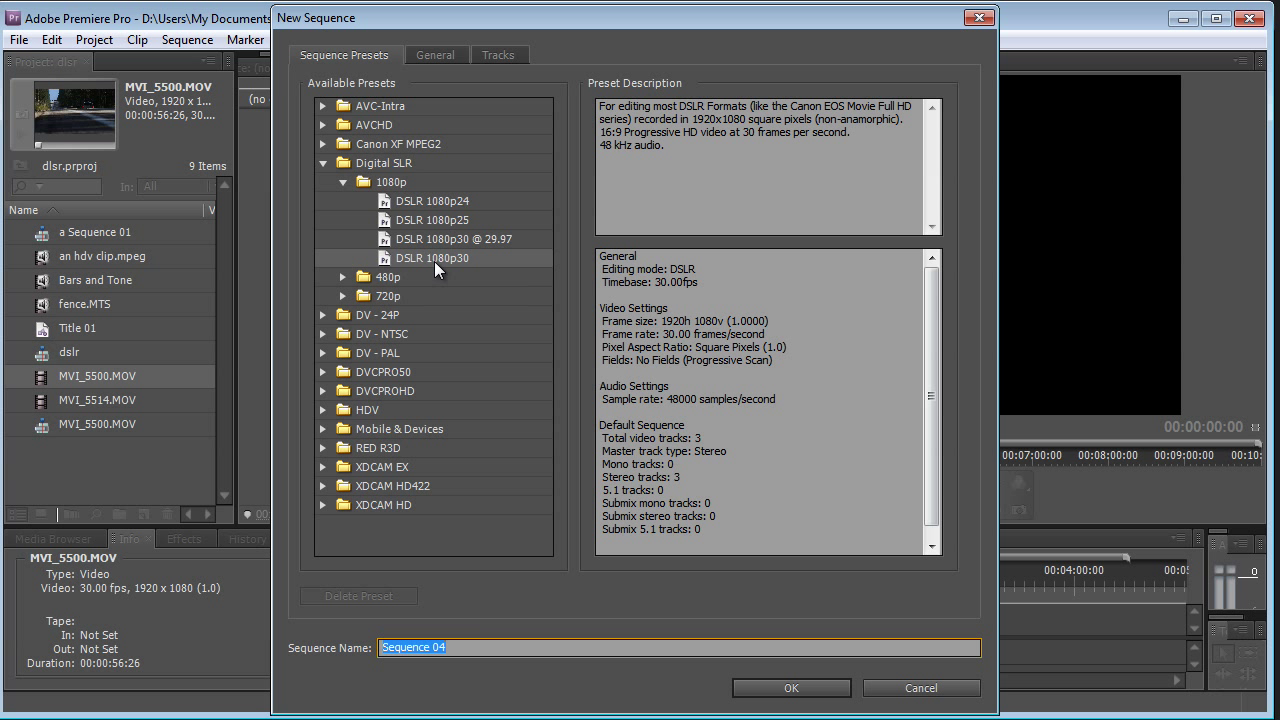
pyautogui.moveTo(458, 272)
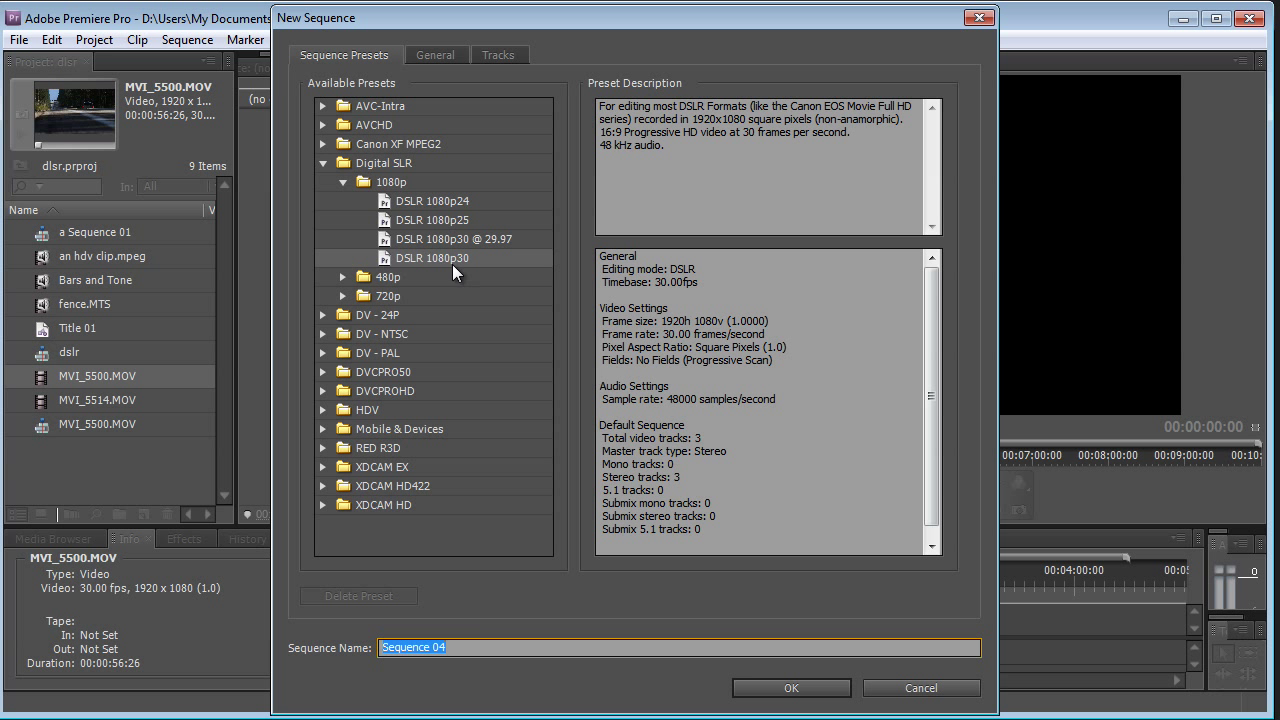
pyautogui.click(800, 688)
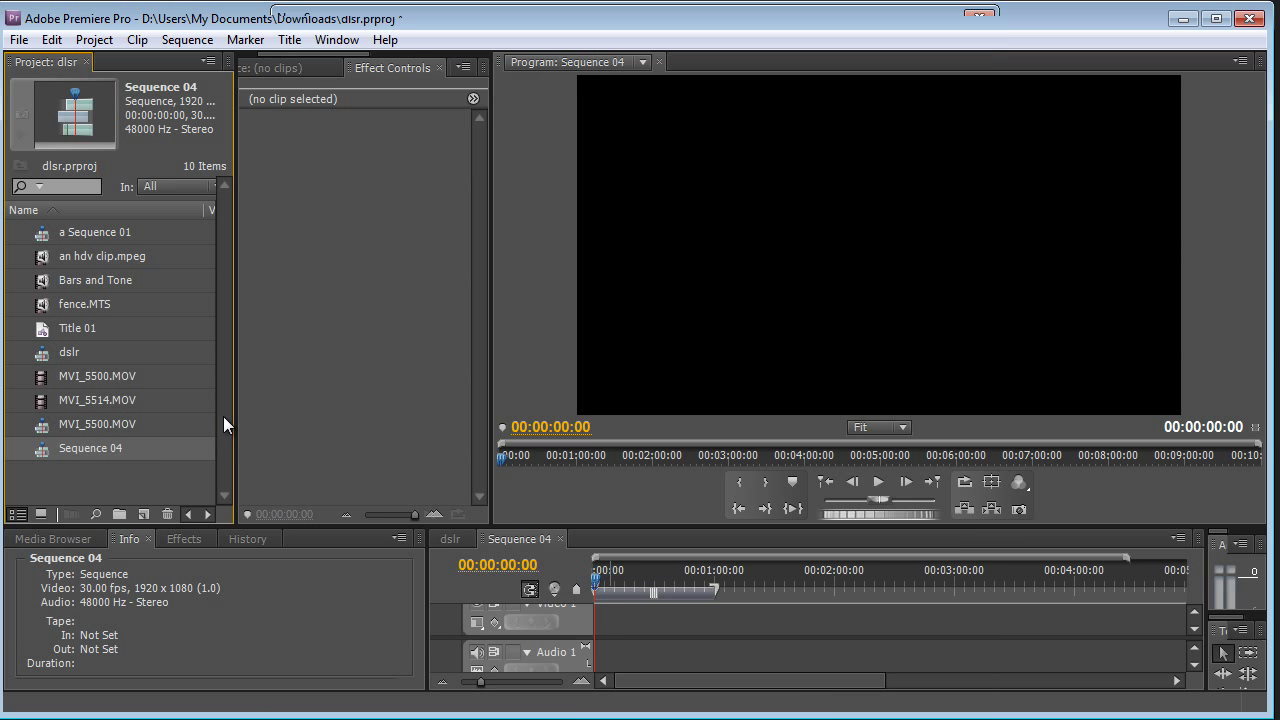
# Place MVI_5500.MOV then MVI_5514.MOV on Video 1, scrub, and select the road clip.
pyautogui.click(97, 376)
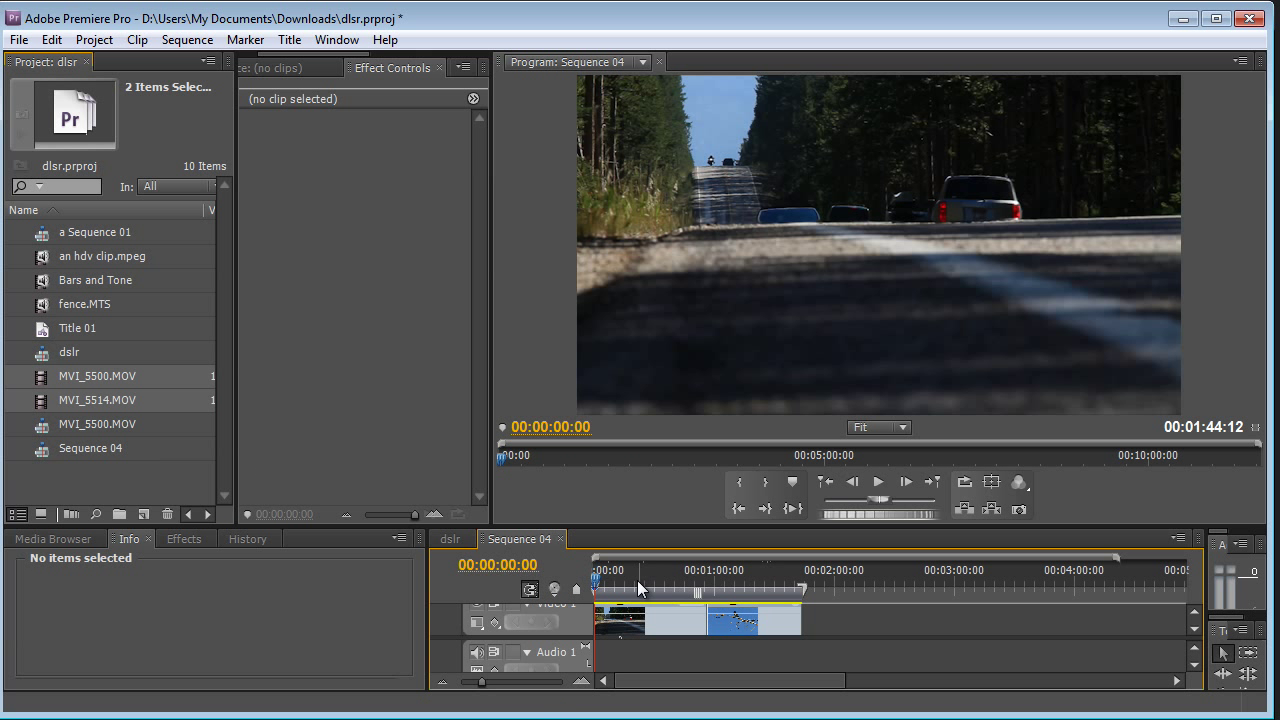
pyautogui.moveTo(594, 580); pyautogui.dragTo(637, 580)
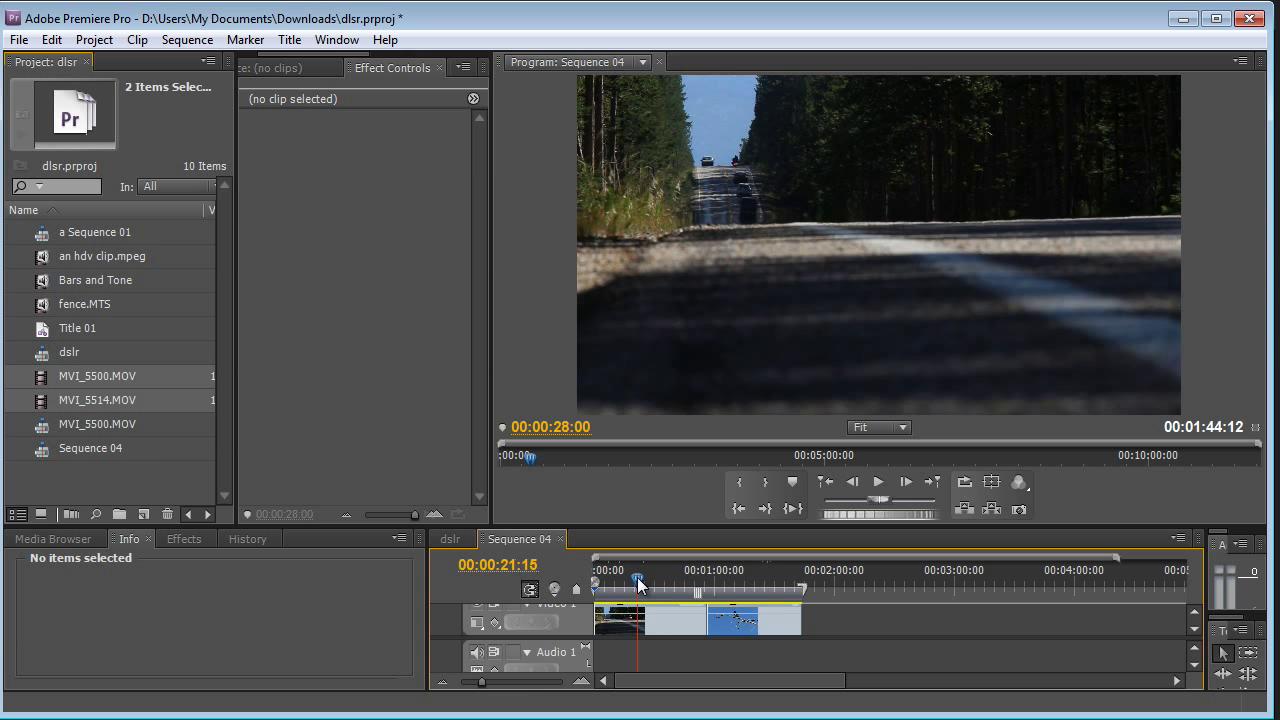
pyautogui.click(879, 482)
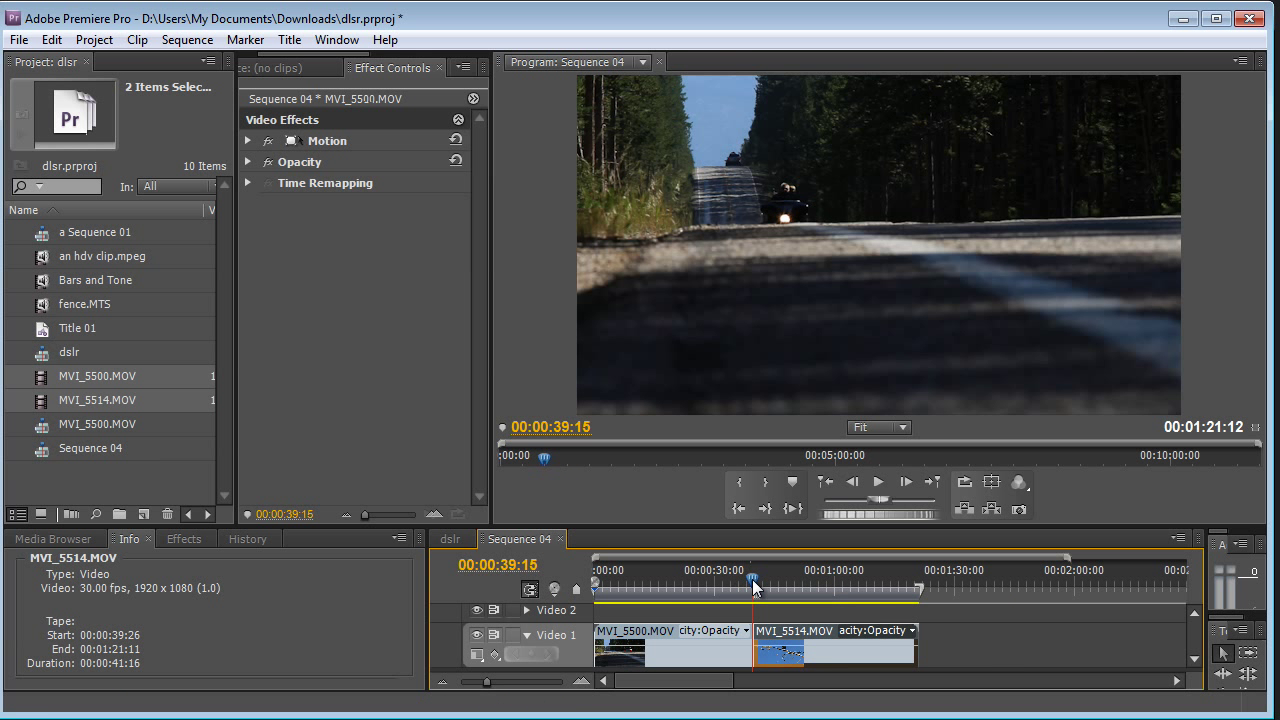
# Scrub the playhead to 00:00:45:17 inside the MVI_5514.MOV magpie clip.
pyautogui.moveTo(753, 583); pyautogui.dragTo(742, 583)
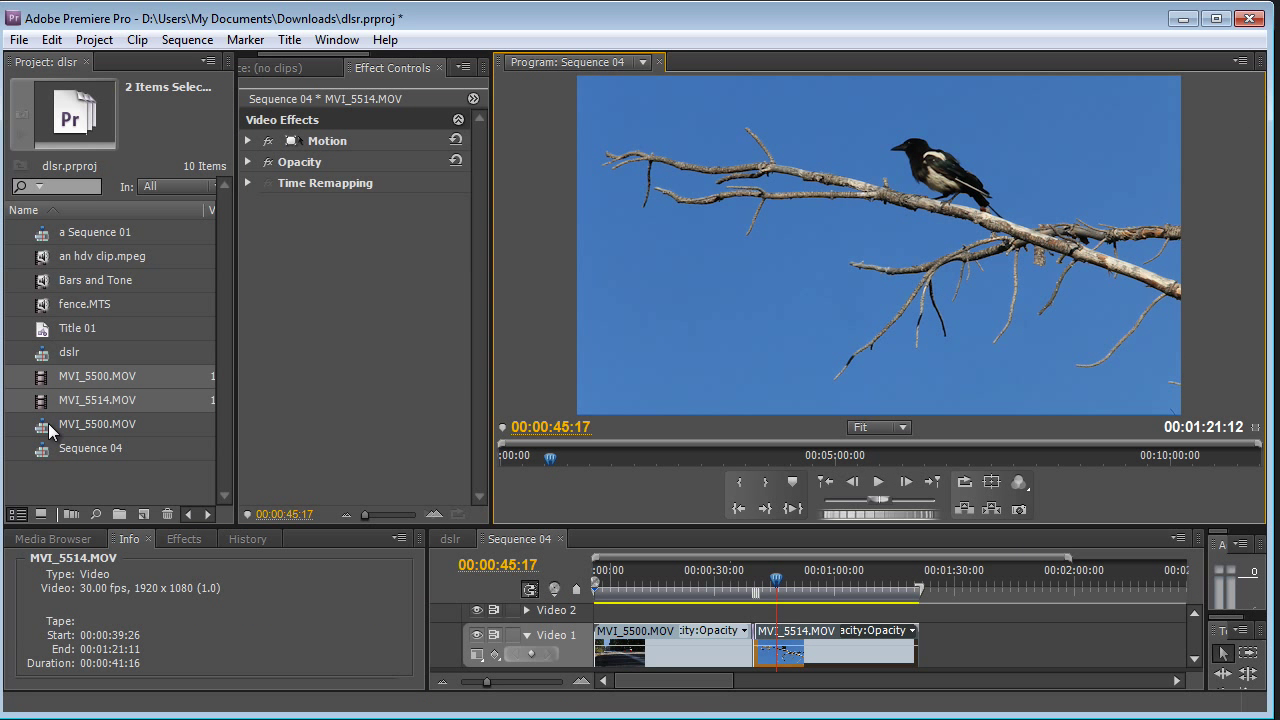
pyautogui.moveTo(297, 245)
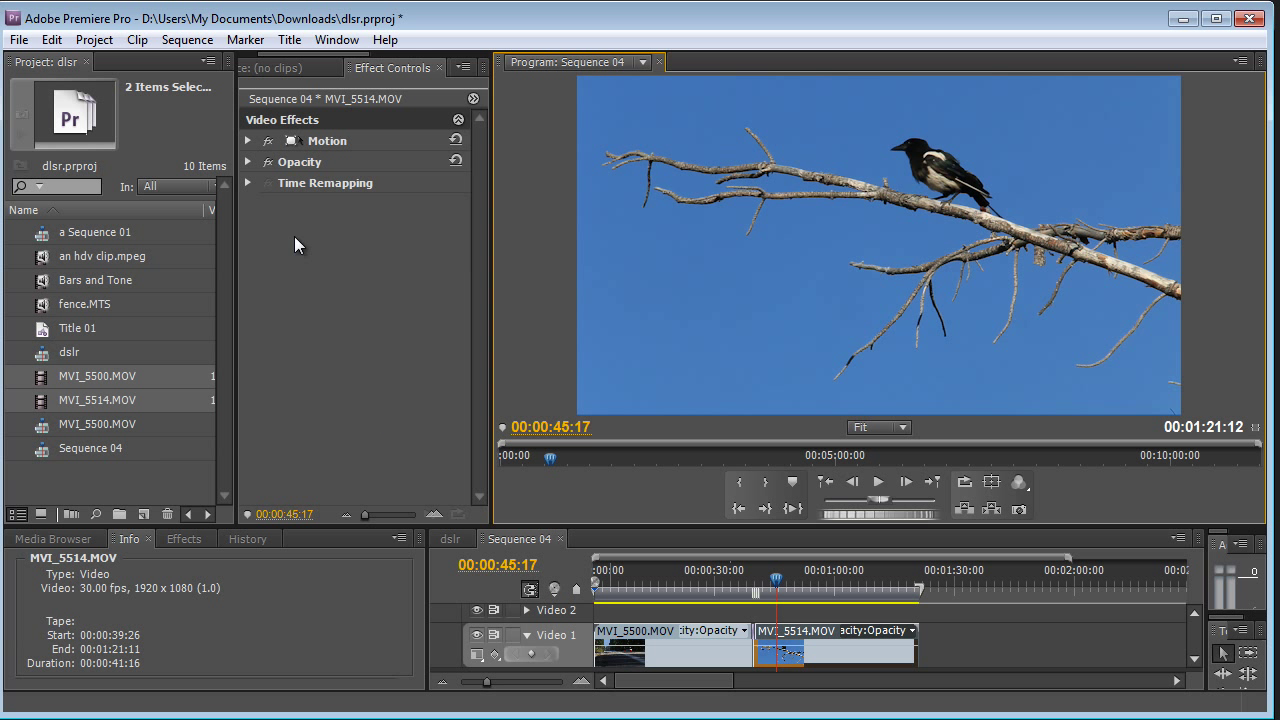
pyautogui.moveTo(42, 372)
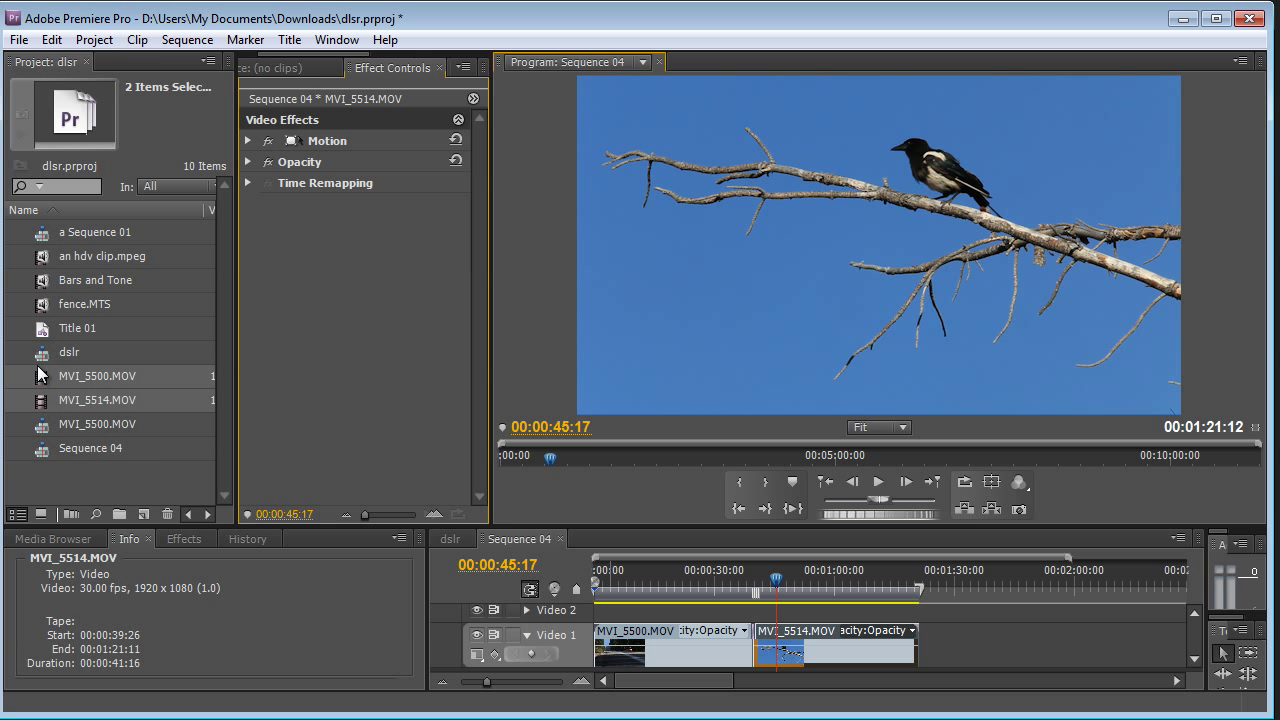
pyautogui.moveTo(37, 339)
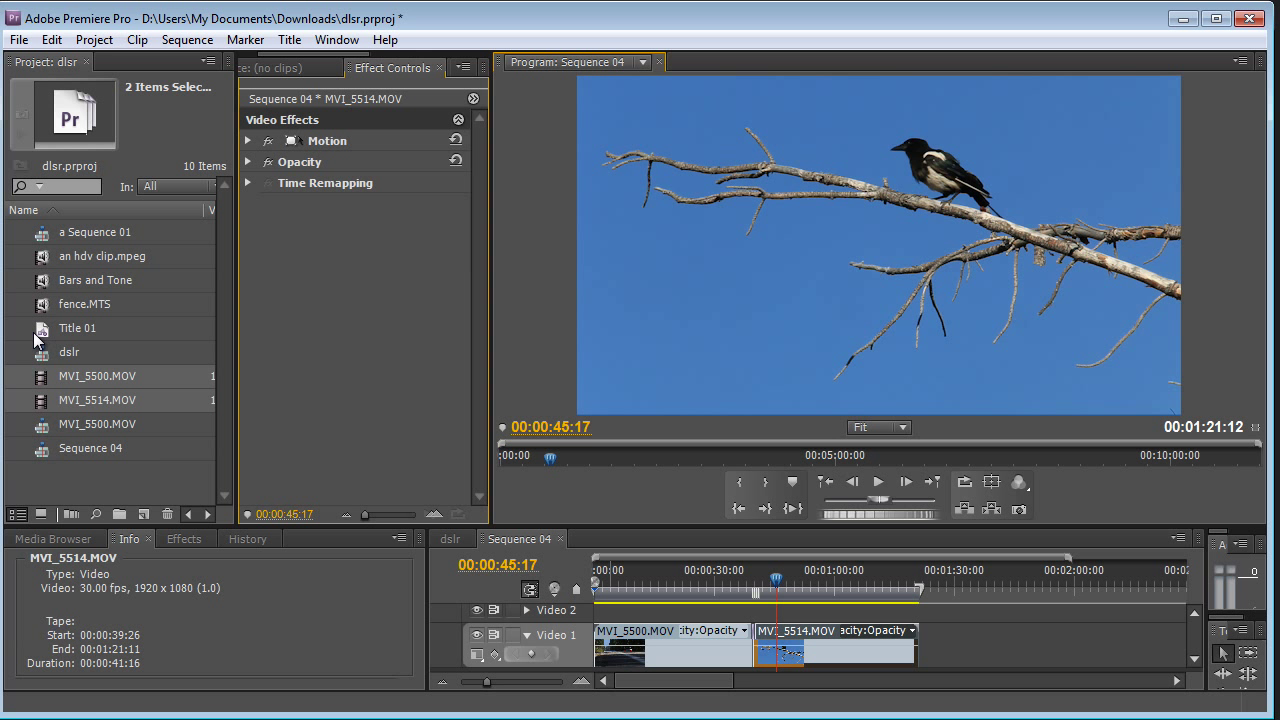
# Extend Title 01 on Video 3 to the sequence end and scrub into the bird clip.
pyautogui.click(77, 328)
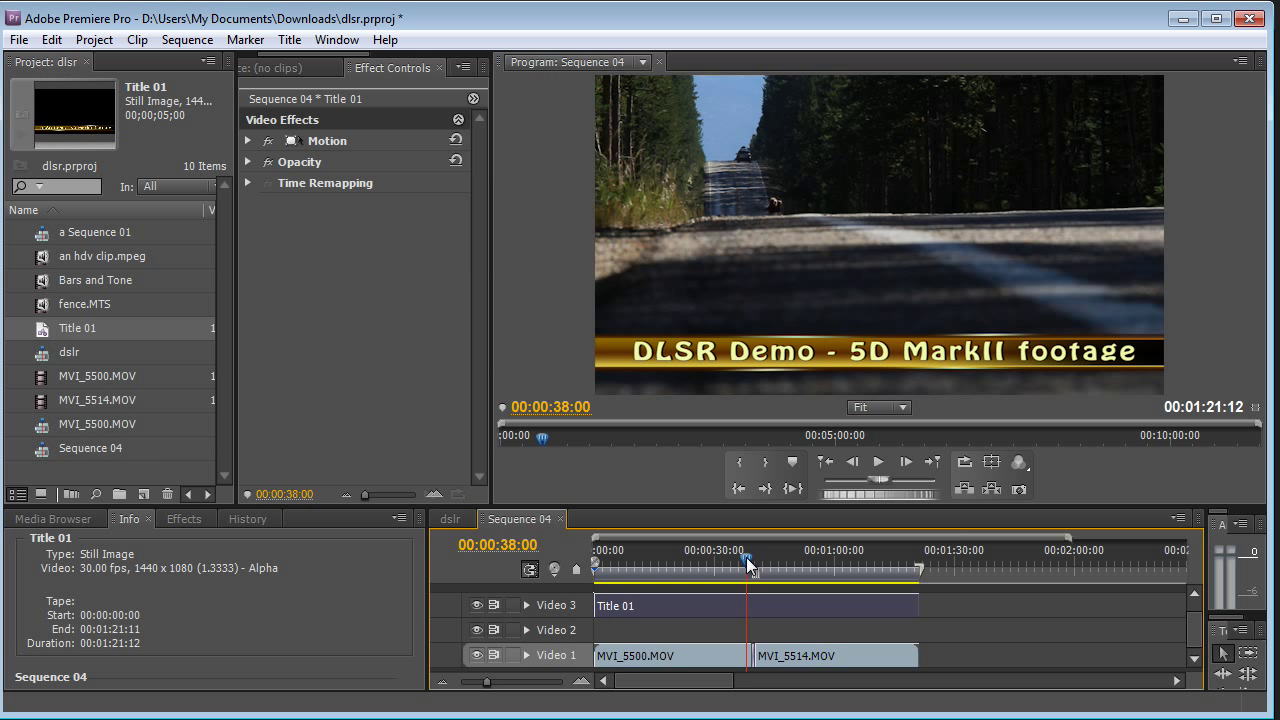
pyautogui.moveTo(745, 565); pyautogui.dragTo(760, 565)
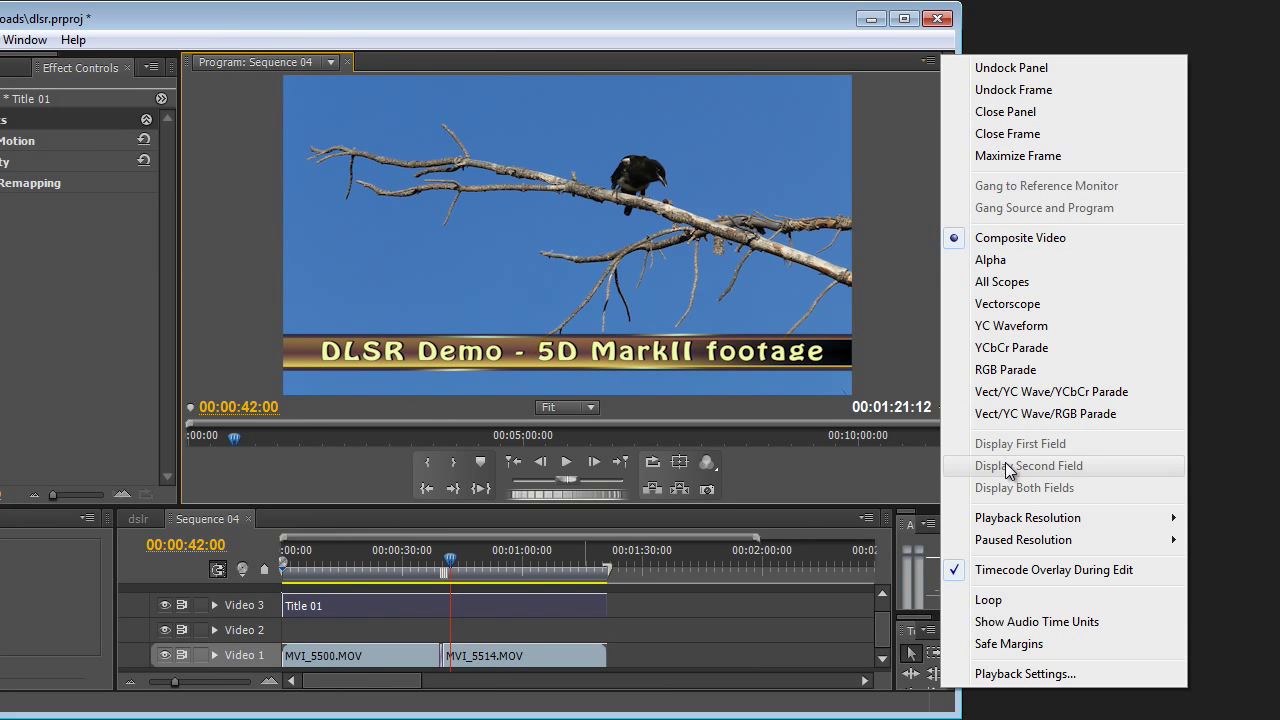
pyautogui.moveTo(1028, 518)
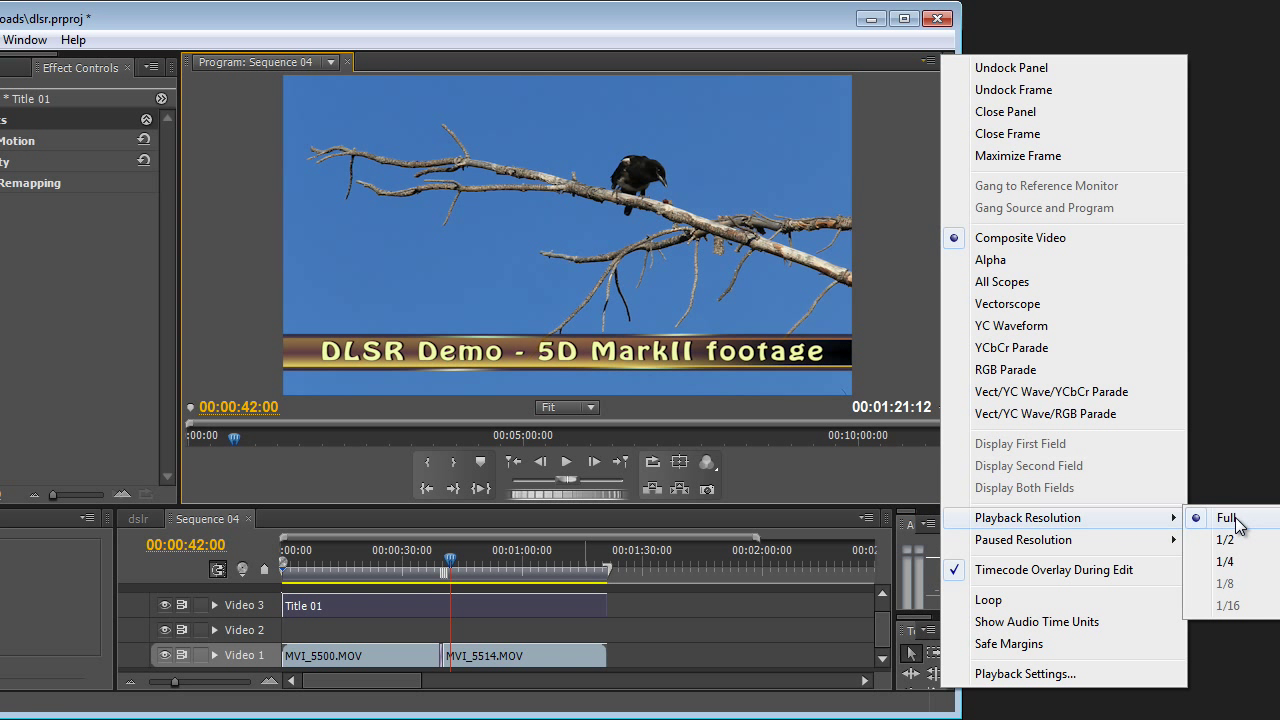
# Set the Program Monitor's Playback Resolution to Full.
pyautogui.click(1214, 517)
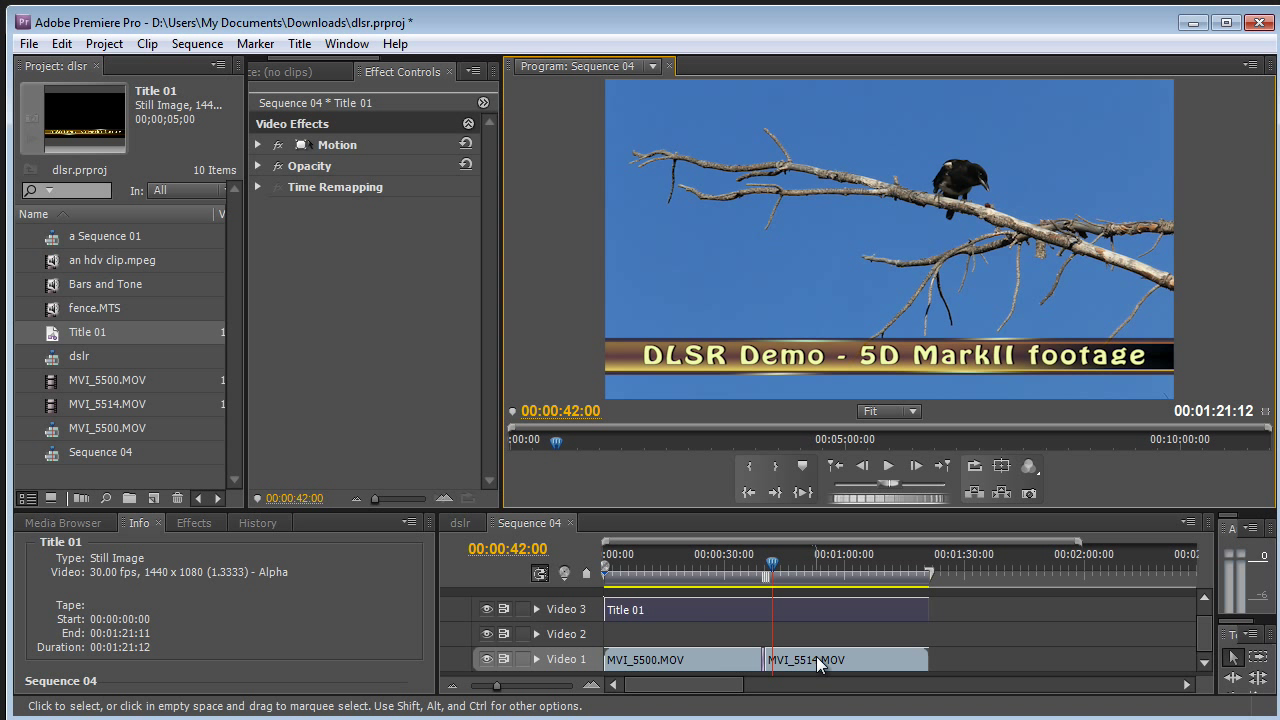
# Drag MVI_5514.MOV onto Video 2 starting at 00:00:00.
pyautogui.click(105, 380)
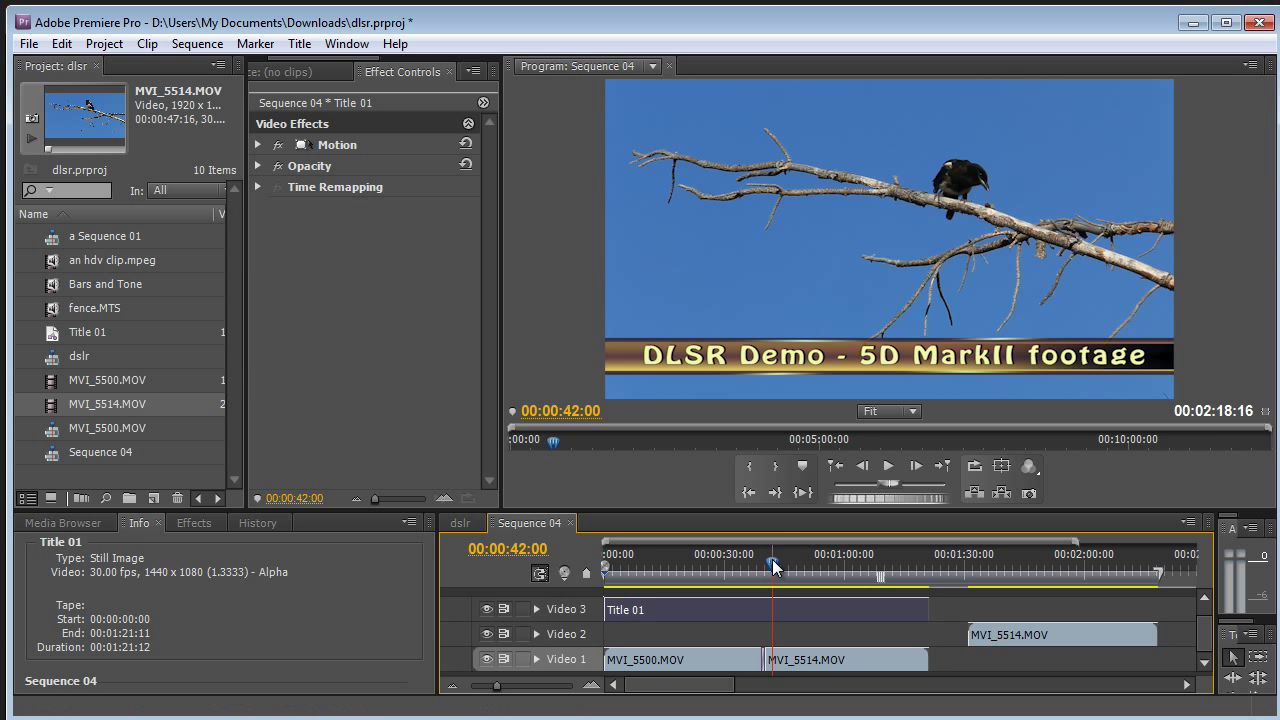
pyautogui.moveTo(773, 562); pyautogui.dragTo(858, 562)
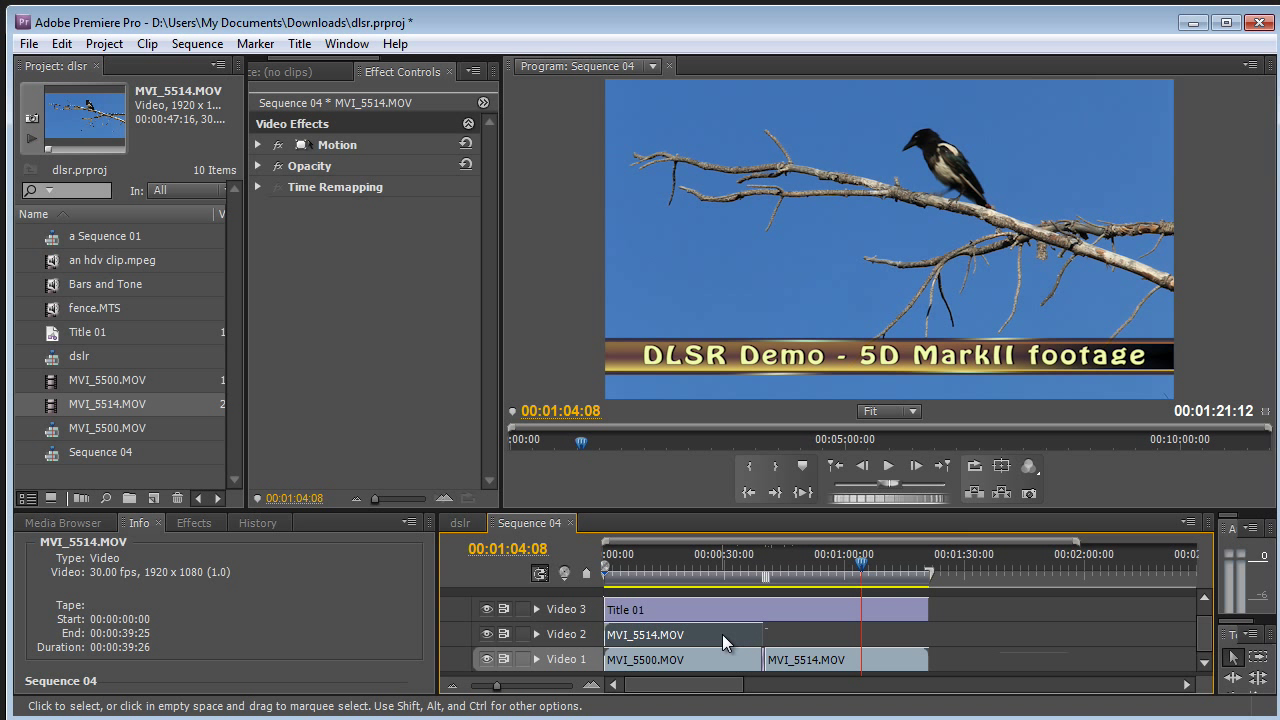
# Search Effects for 'Ultra' and apply Ultra Key to the Video 2 MVI_5514 clip.
pyautogui.click(193, 522)
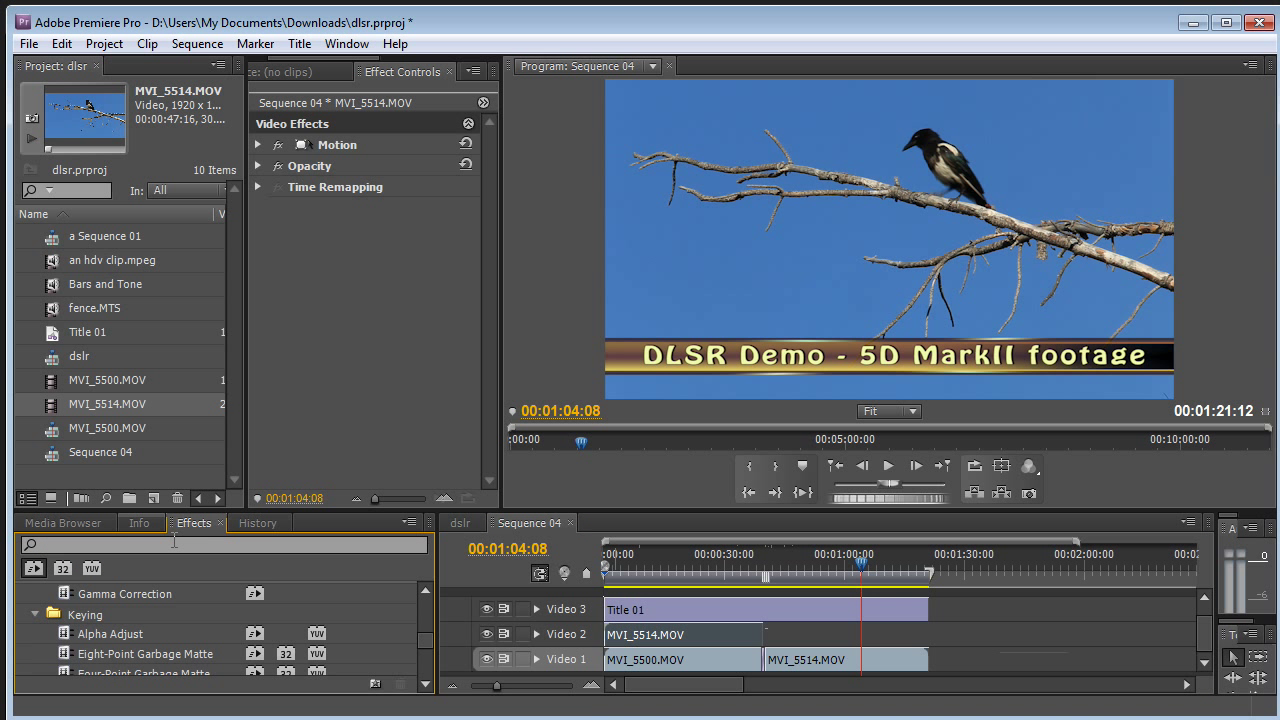
pyautogui.write('ui')
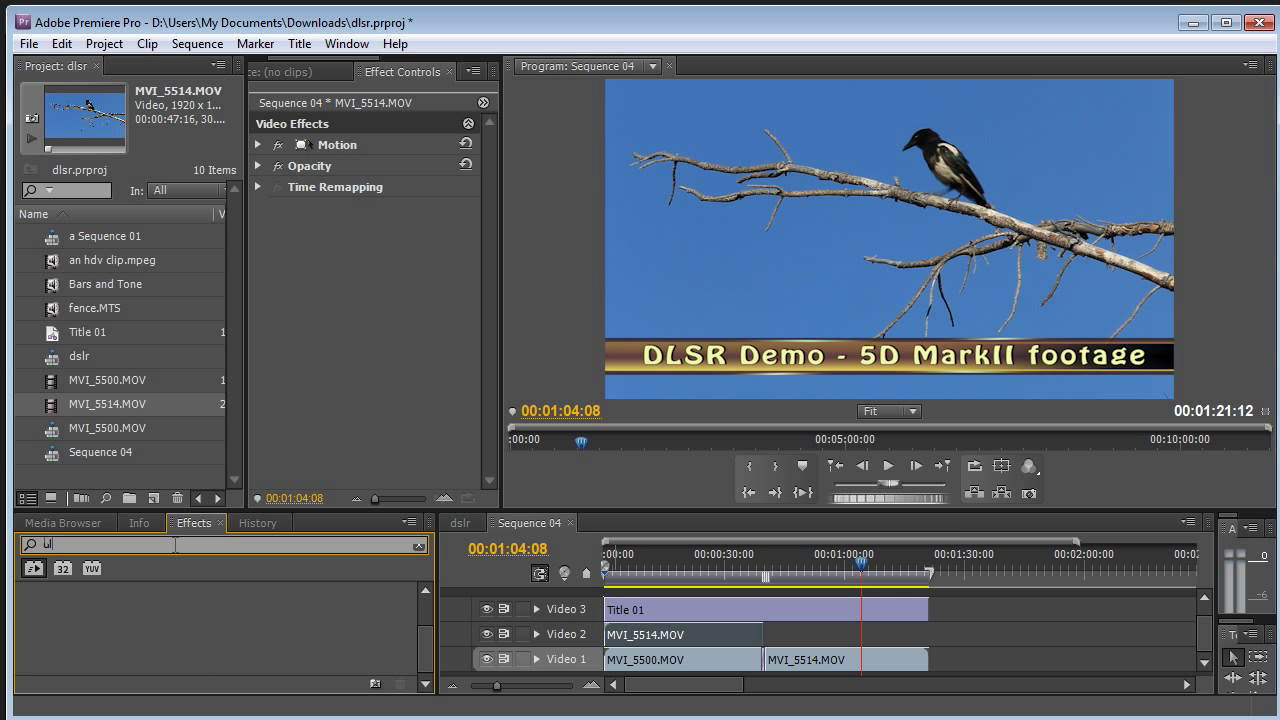
pyautogui.write('Ultra')
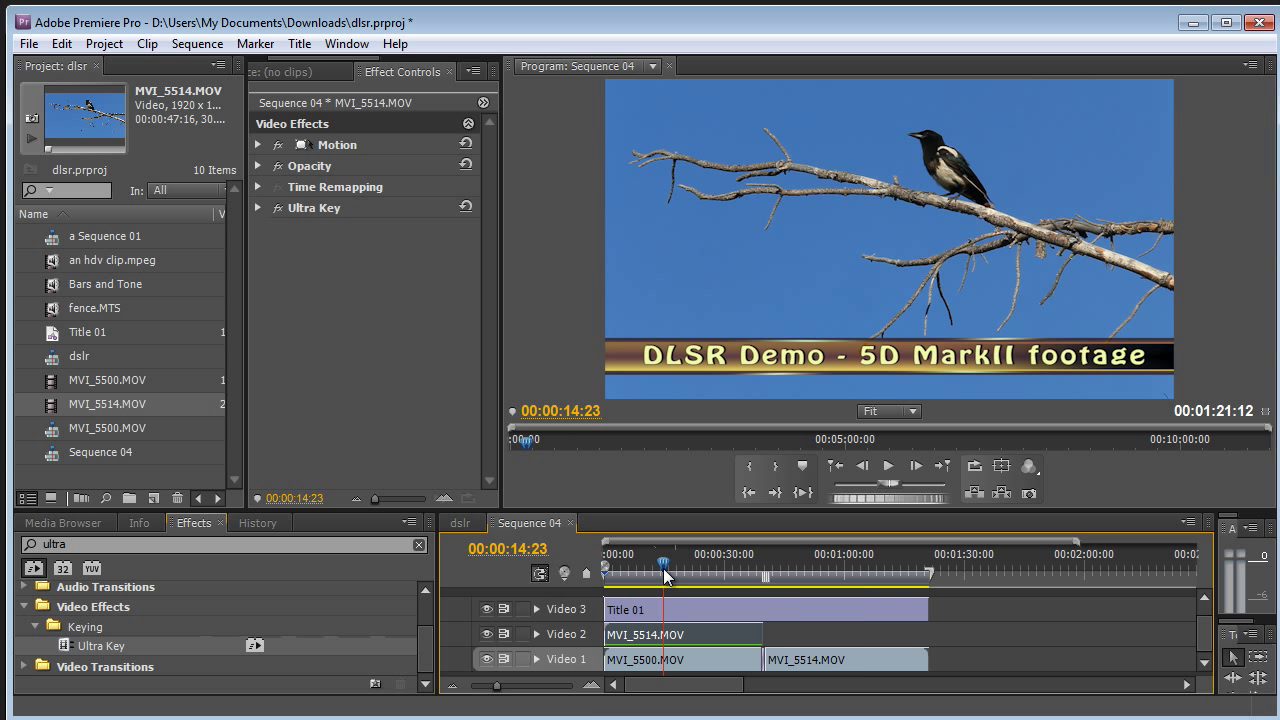
pyautogui.moveTo(895, 192)
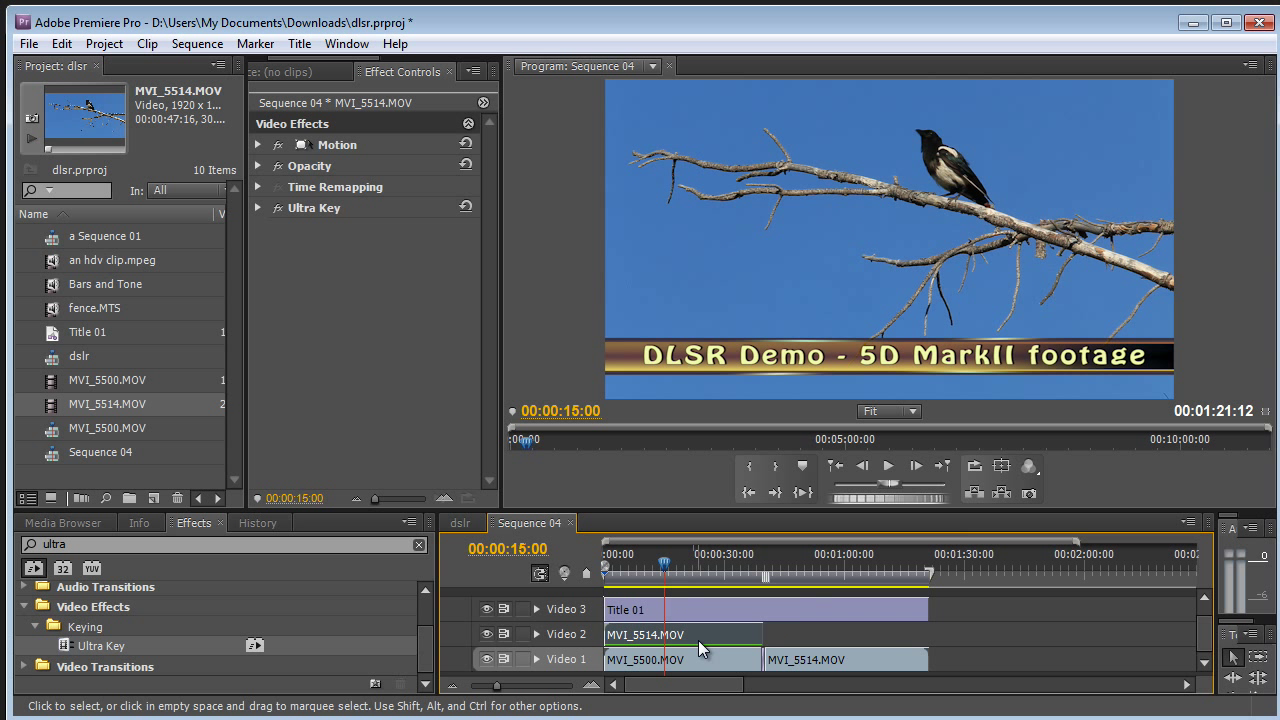
pyautogui.moveTo(705, 646)
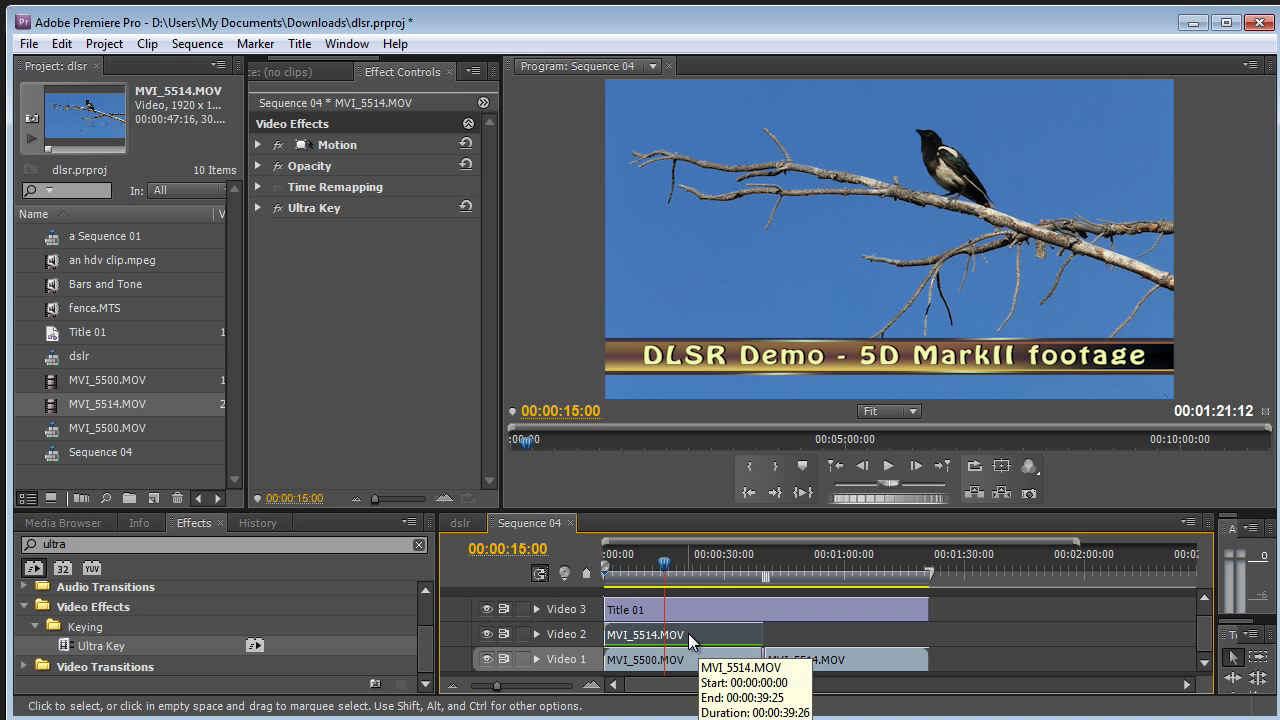
# Key out the blue sky with Ultra Key, setting Matte Cleanup to Aggressive.
pyautogui.click(258, 207)
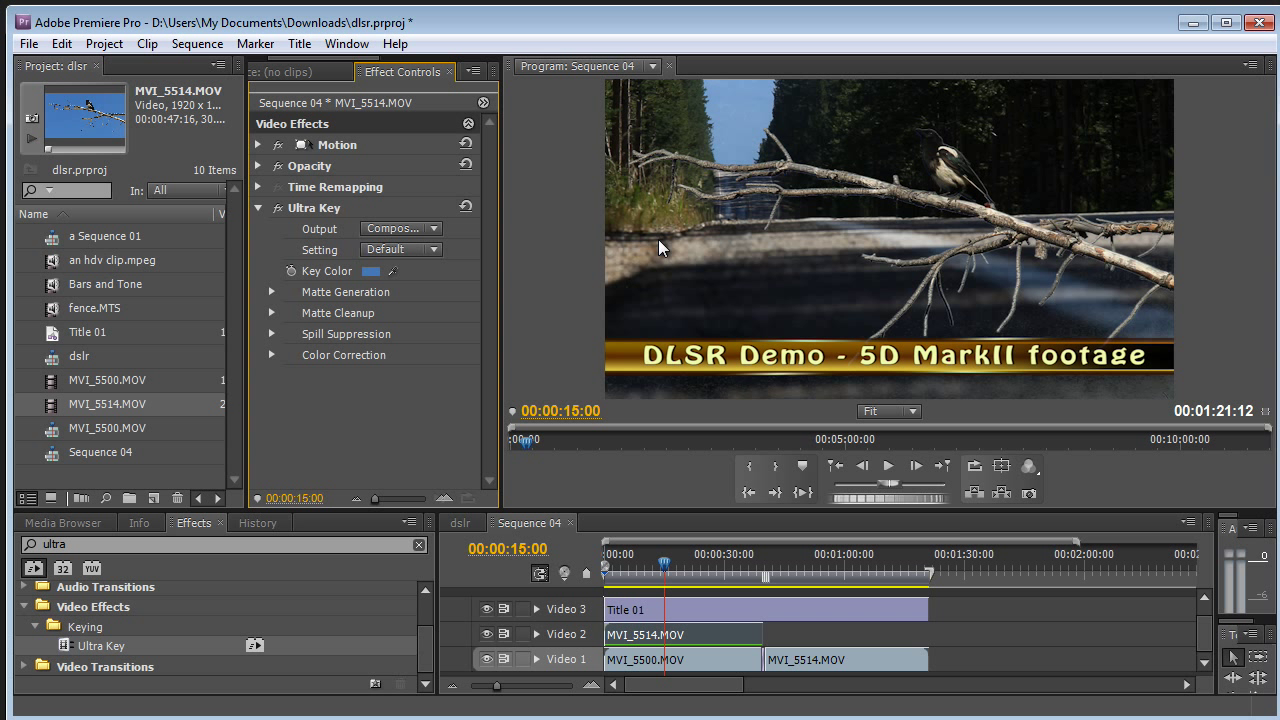
pyautogui.moveTo(910, 172)
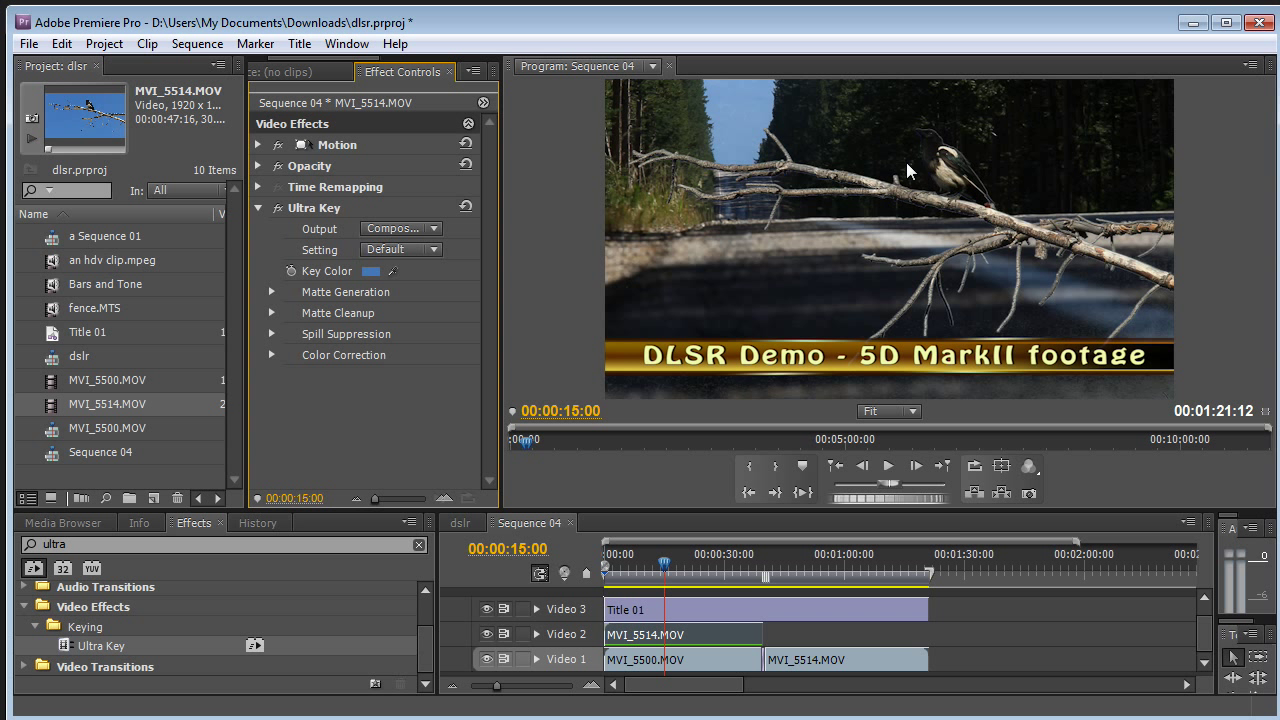
pyautogui.moveTo(413, 258)
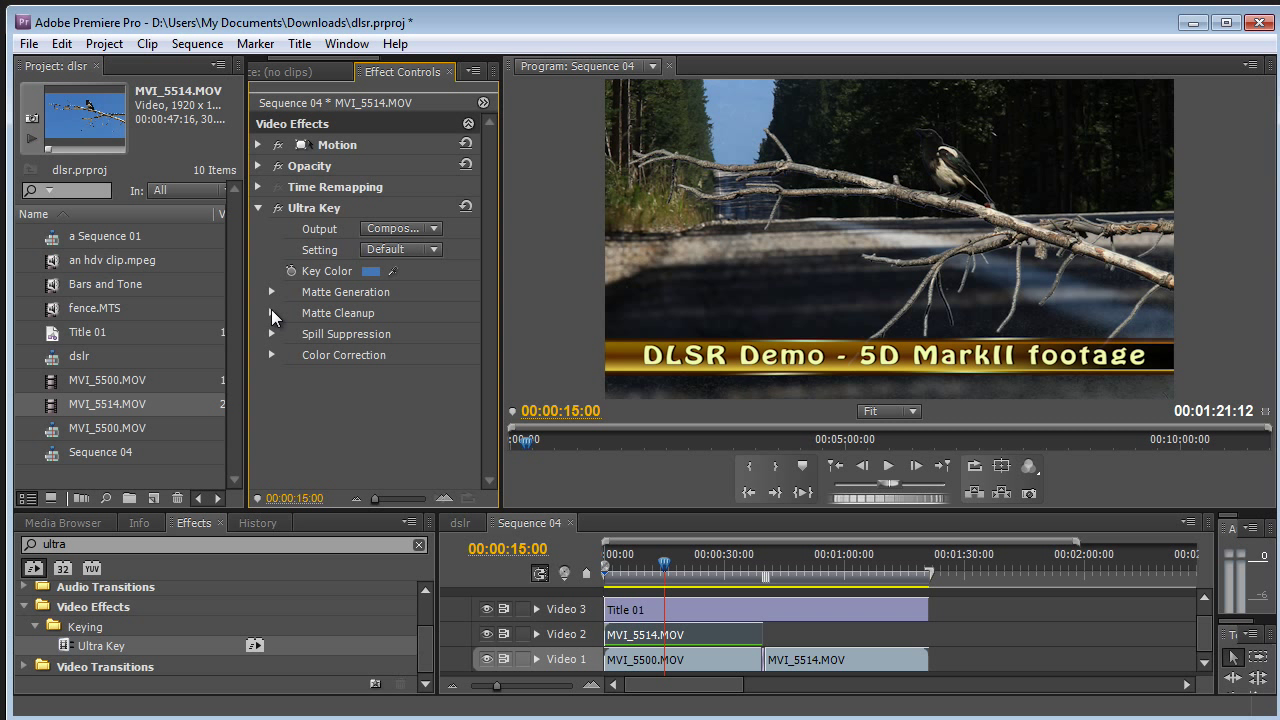
pyautogui.click(271, 312)
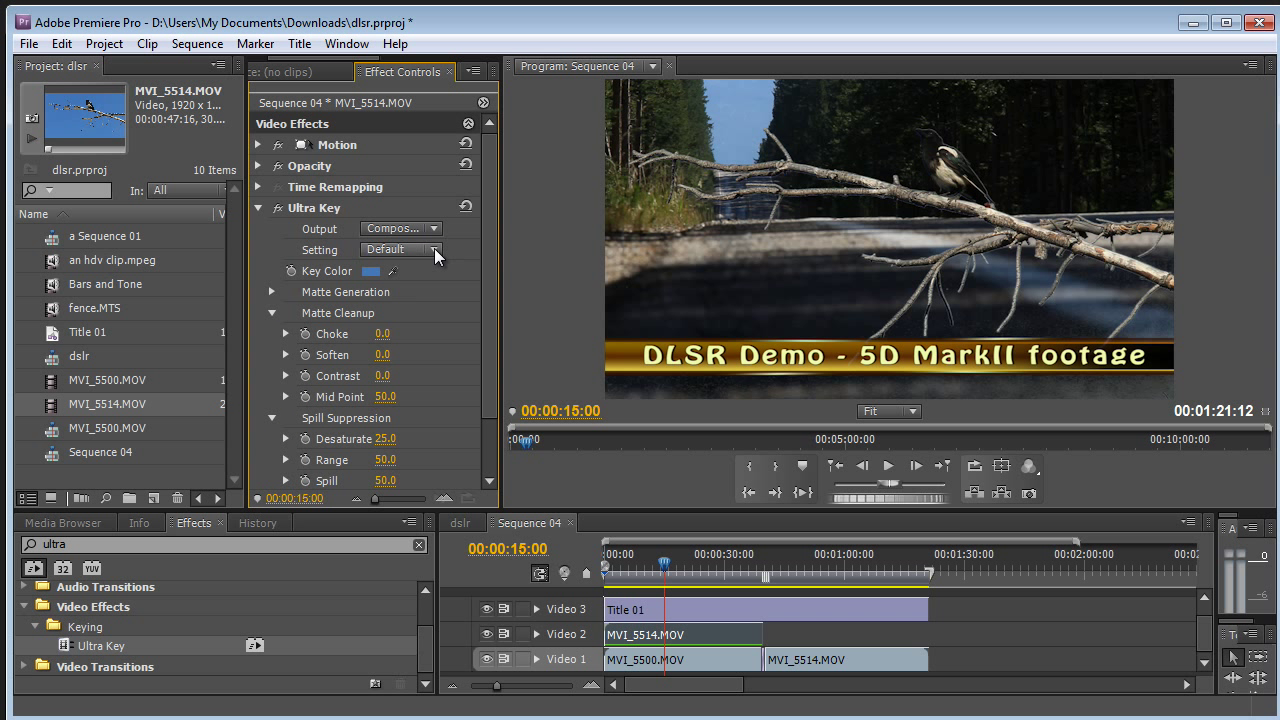
pyautogui.click(428, 249)
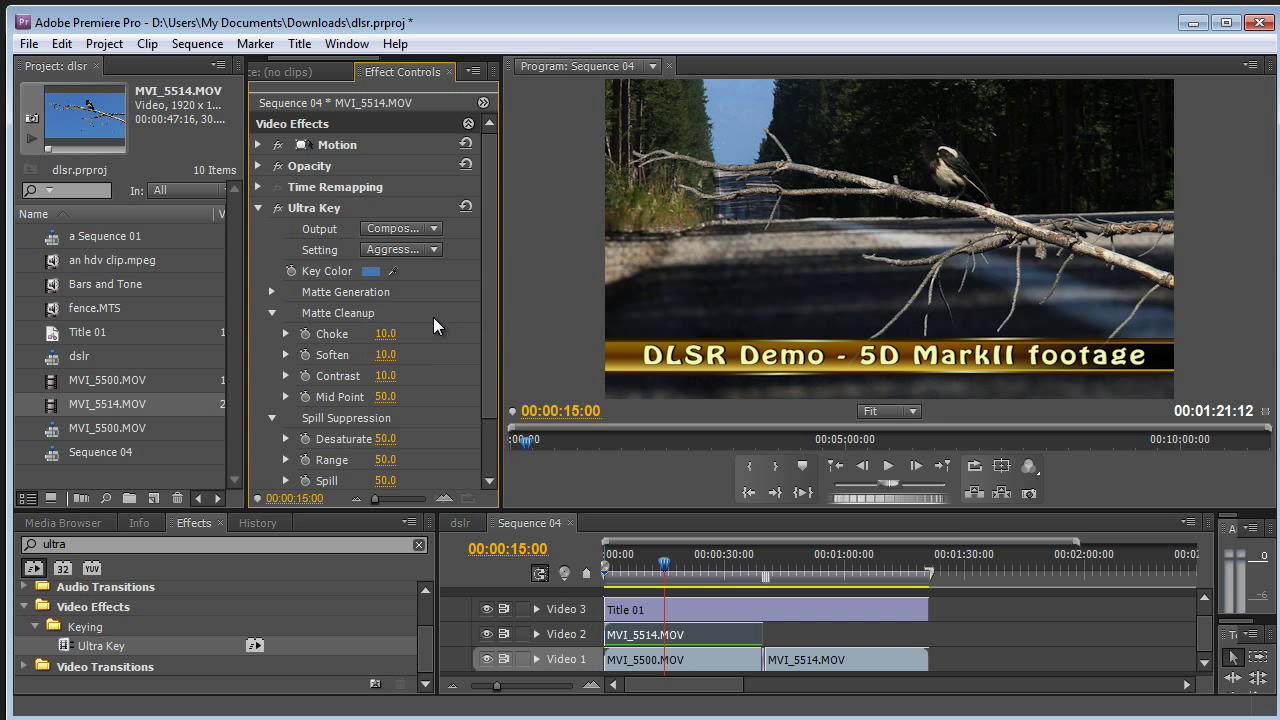
pyautogui.click(888, 411)
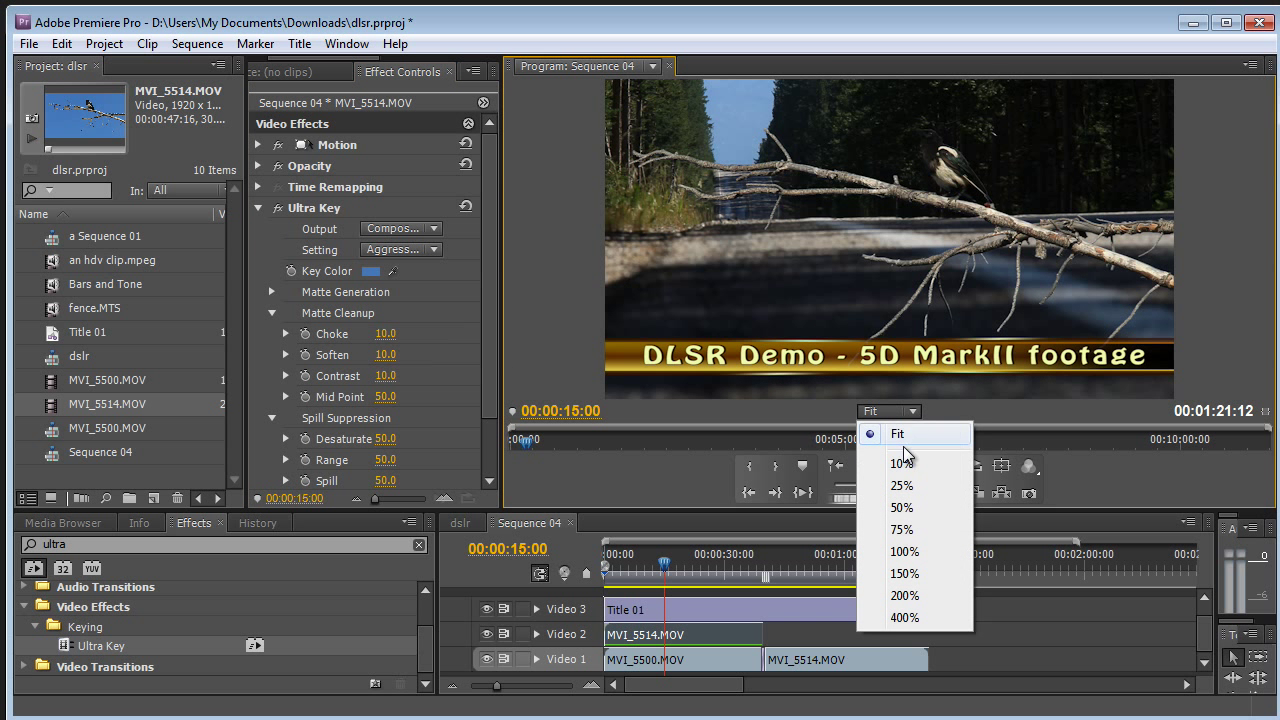
pyautogui.click(905, 551)
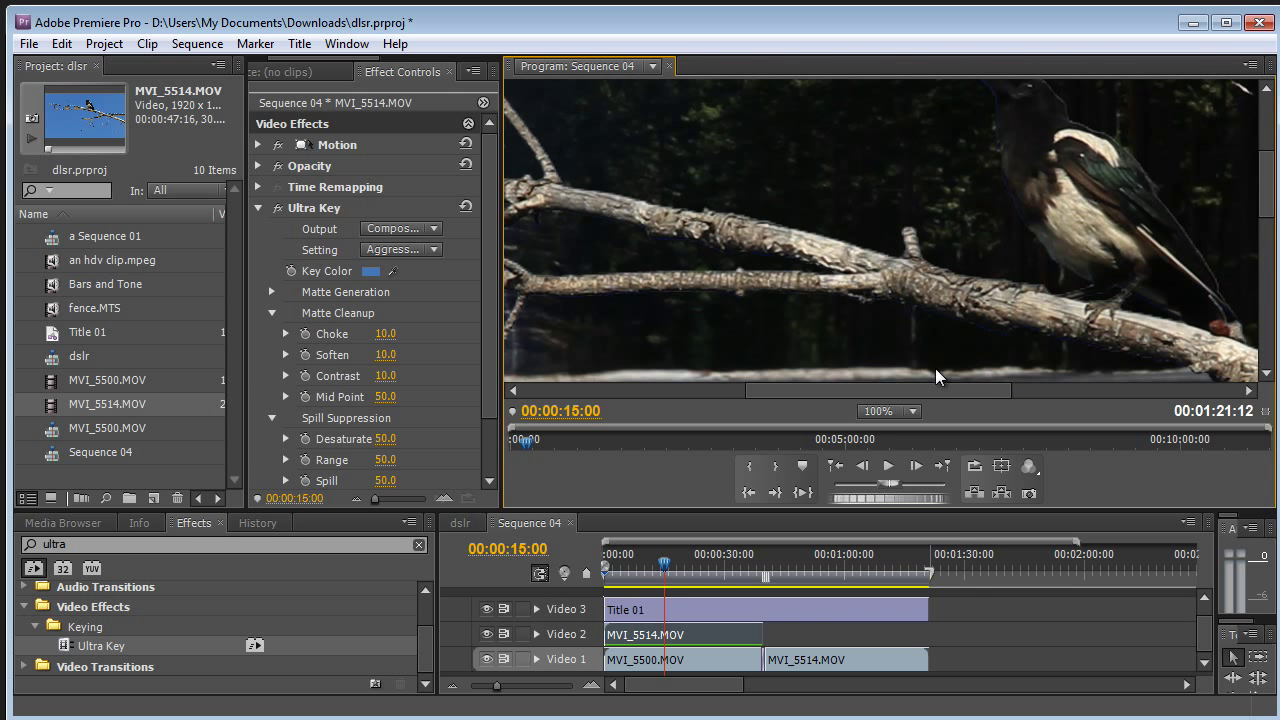
pyautogui.click(912, 411)
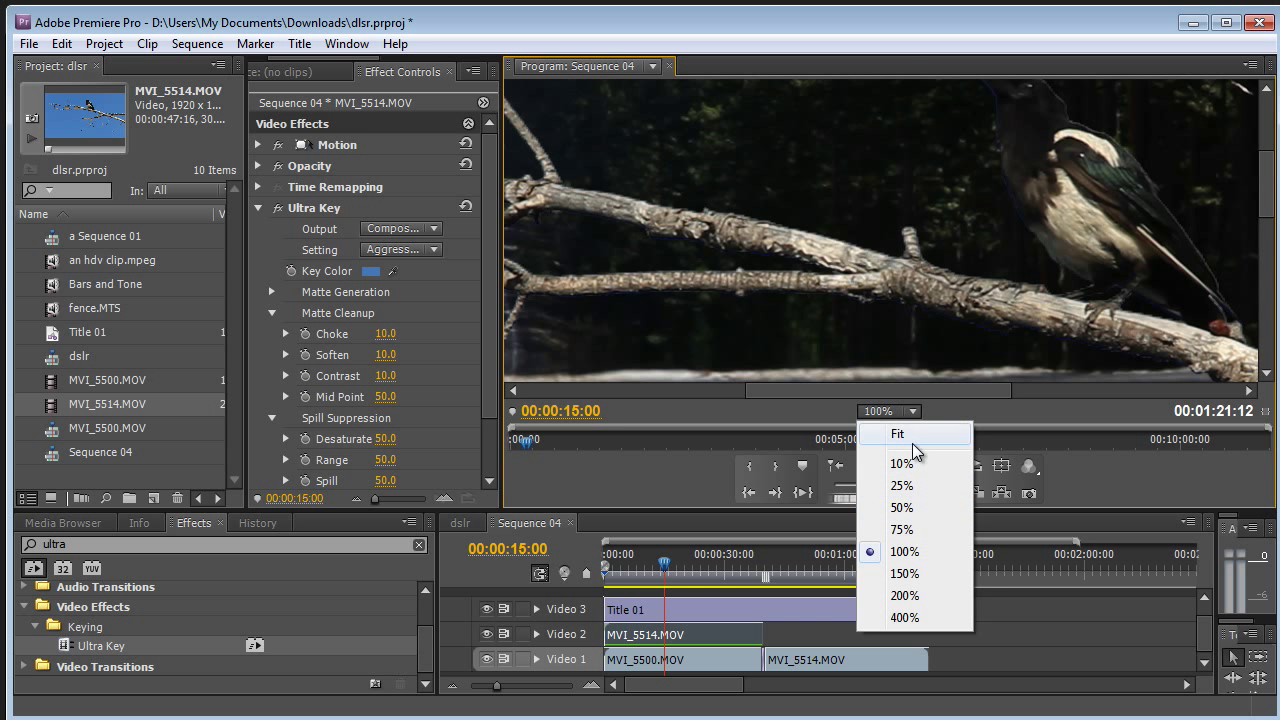
pyautogui.click(898, 434)
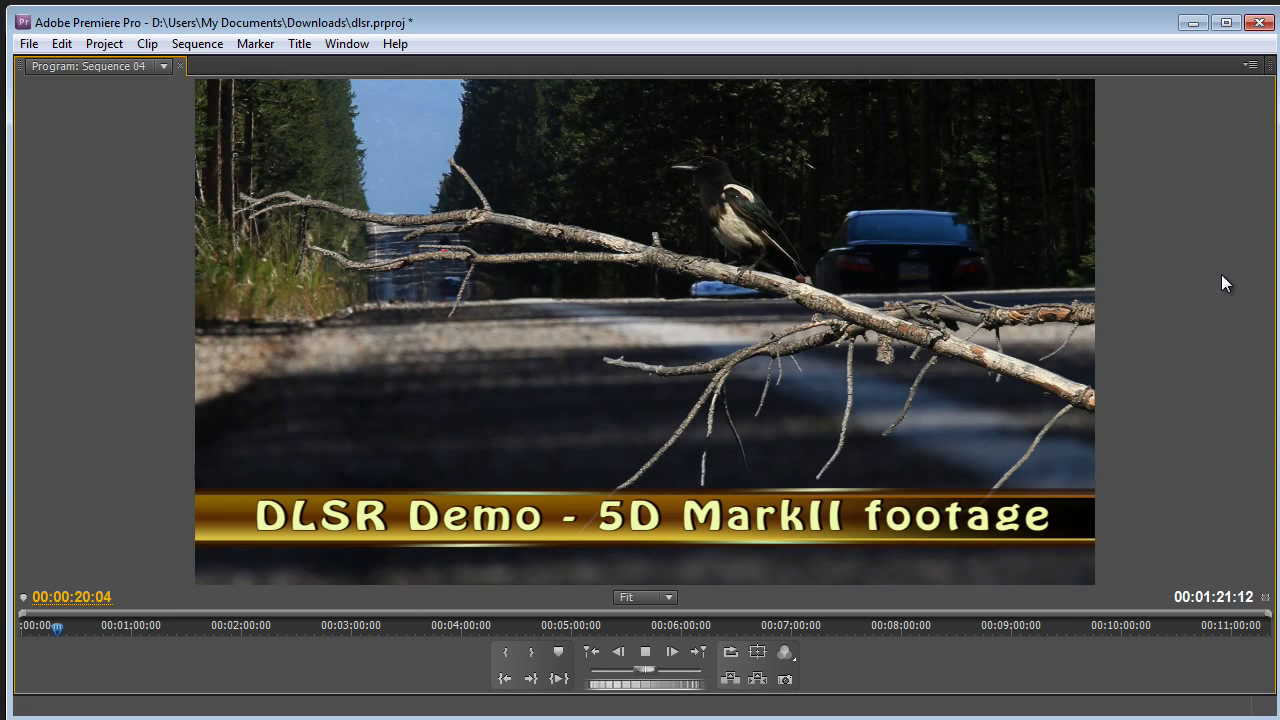
pyautogui.click(650, 654)
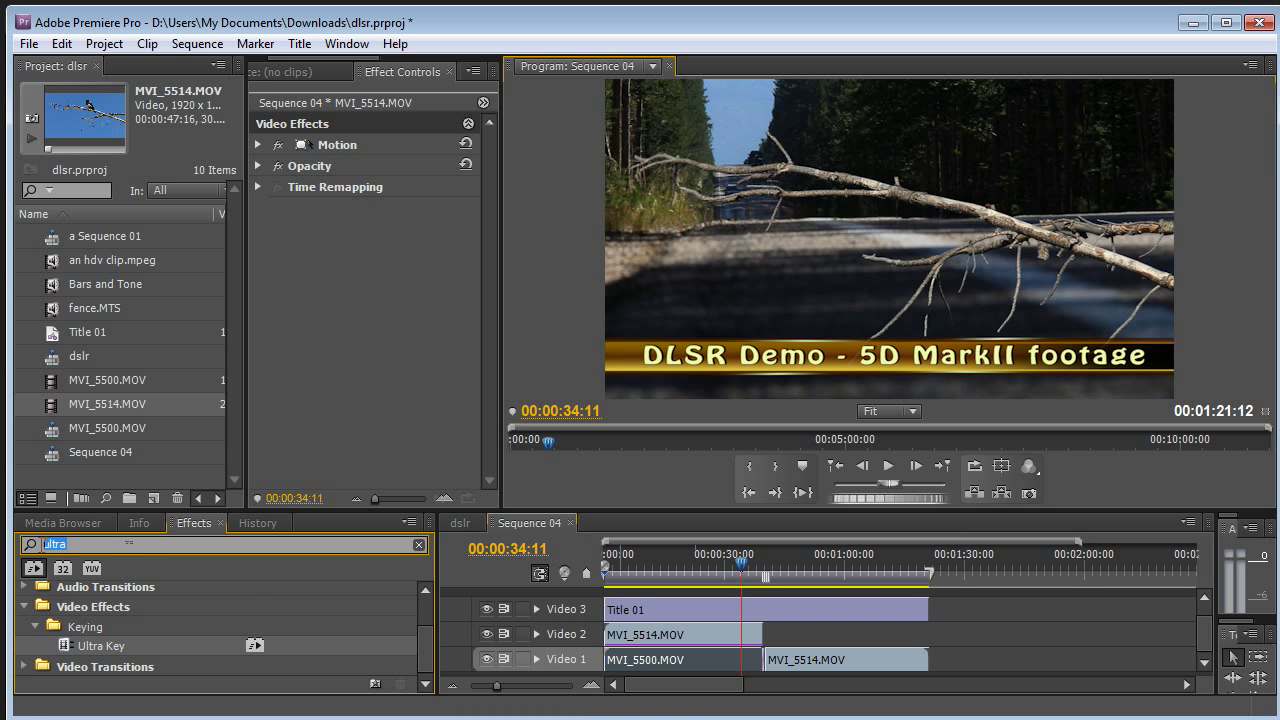
# Apply Fast Color Corrector to MVI_5500.MOV with Saturation 0 and preview another frame.
pyautogui.write('color')
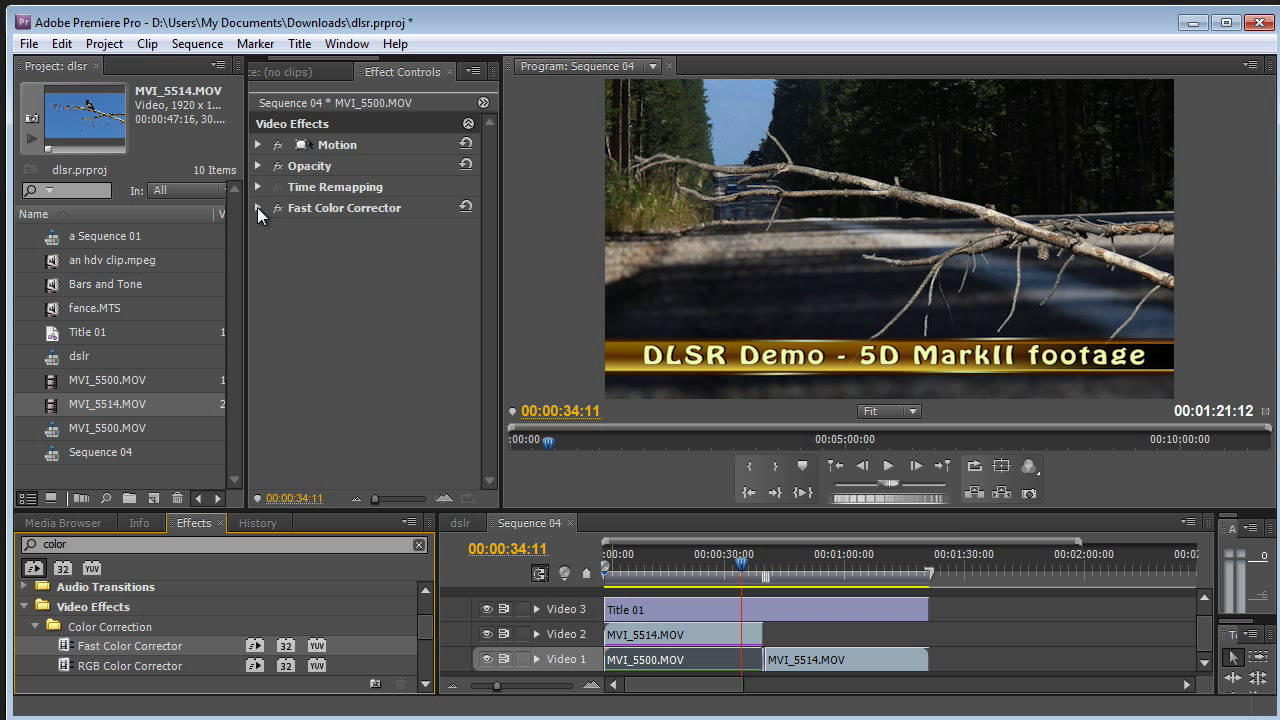
pyautogui.click(258, 207)
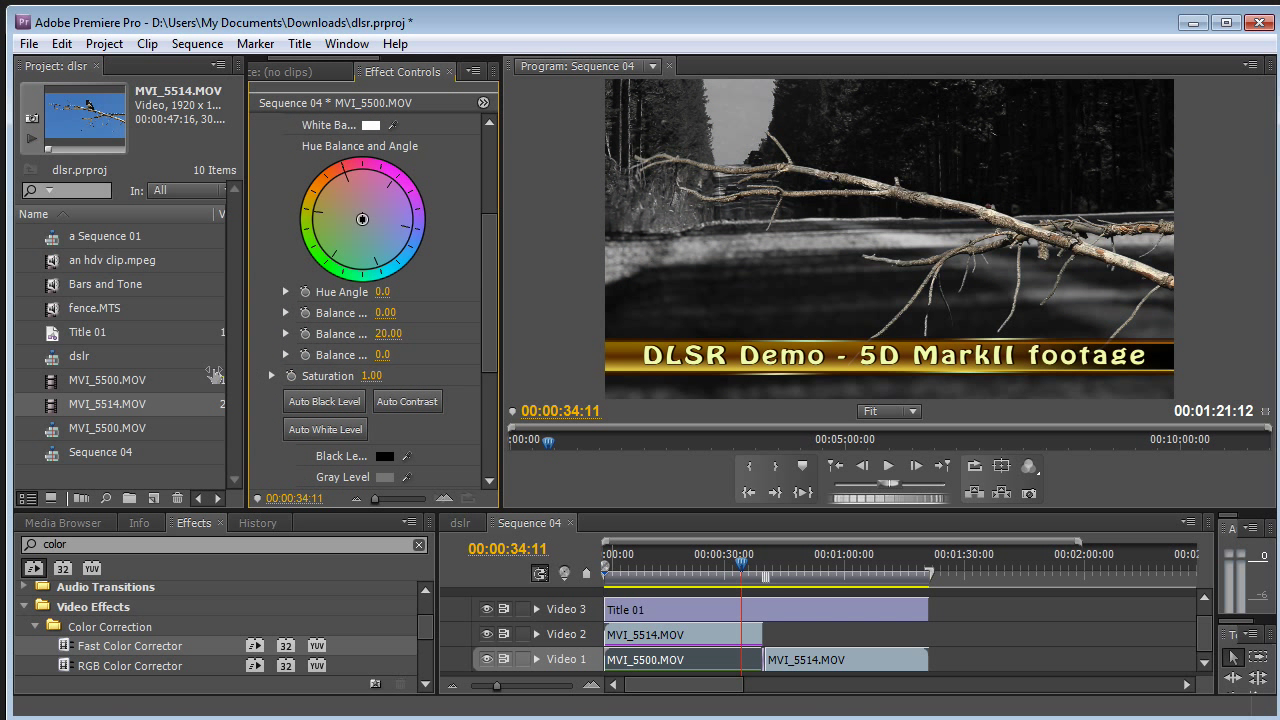
pyautogui.click(698, 568)
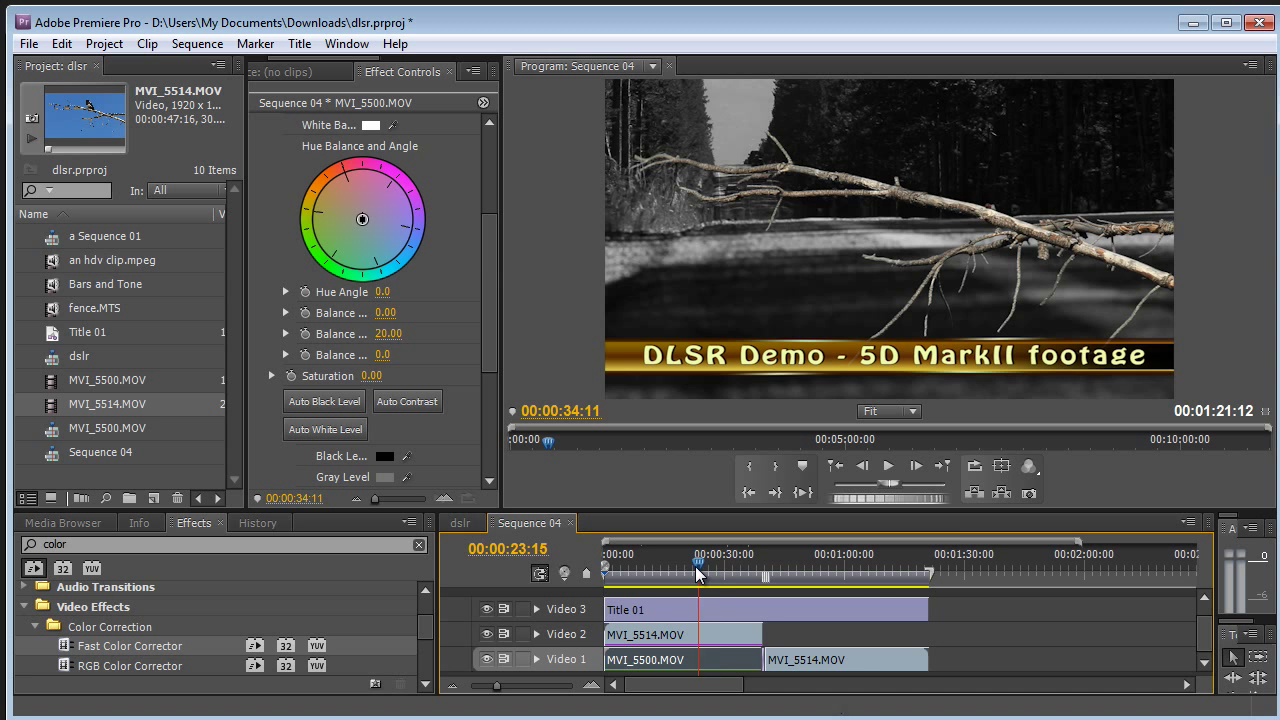